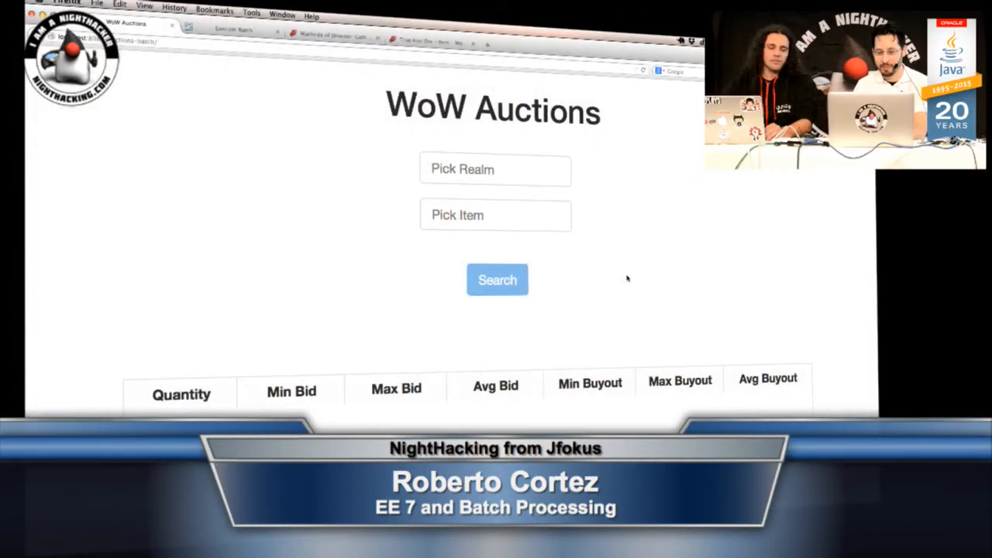
Search the project files for one whose name contains 'job'.
key("Cmd+Tab")
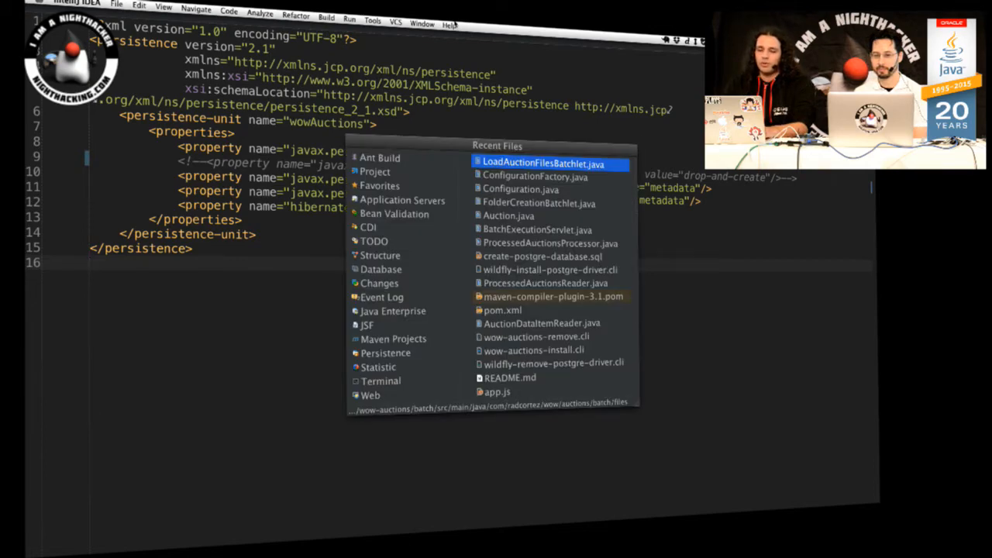
left_click(117, 6)
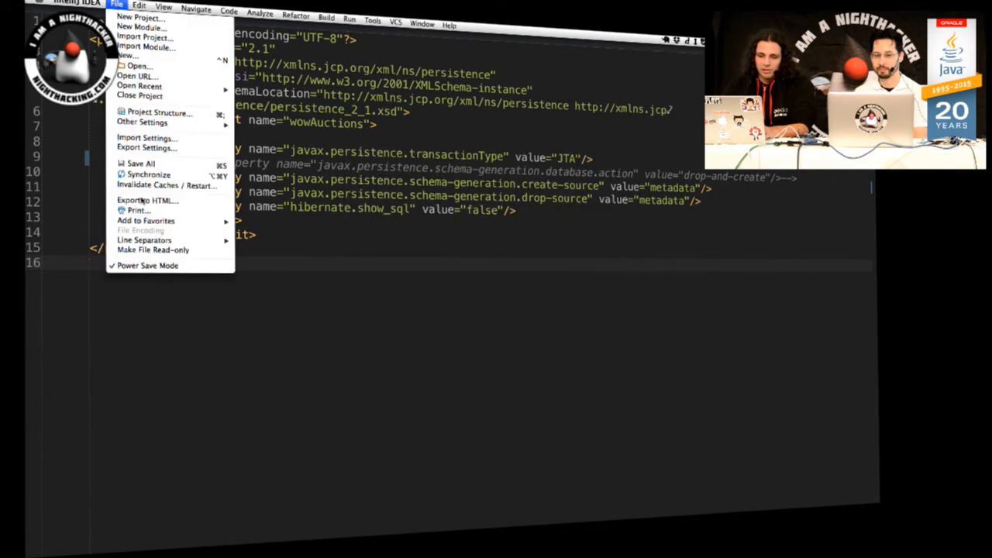
left_click(326, 302)
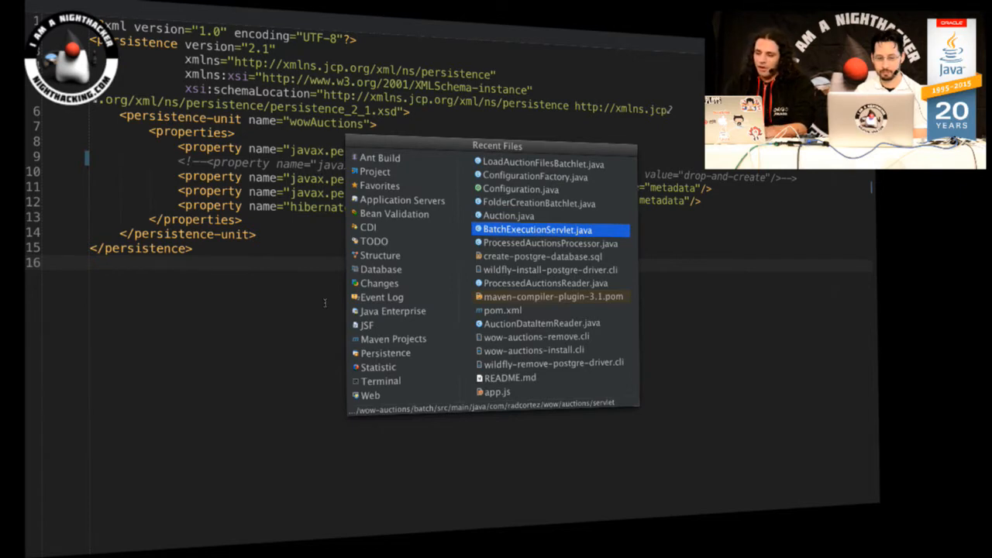
key("Escape")
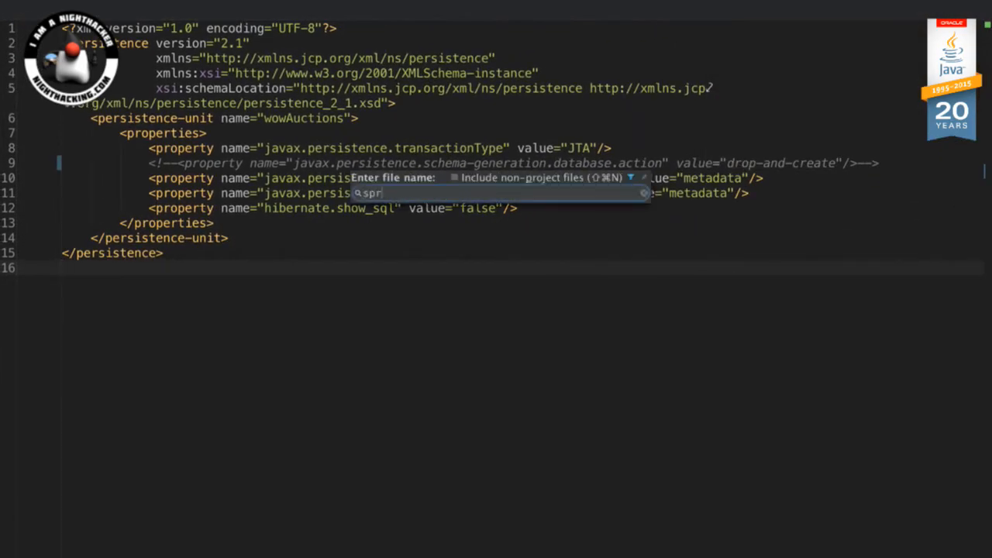
type("job")
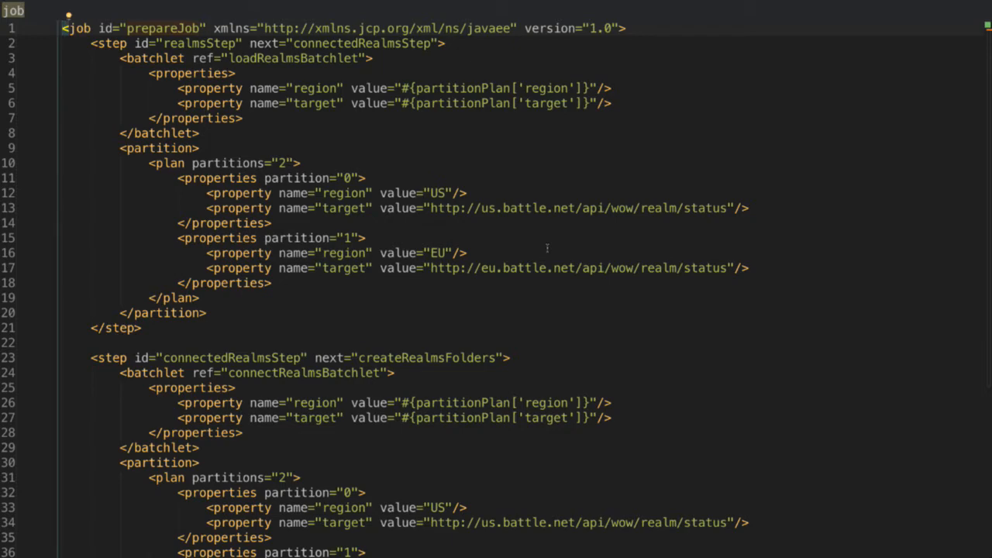
Scroll through prepare-job.xml to read the partitioned US and EU realm steps.
scroll("down", 3)
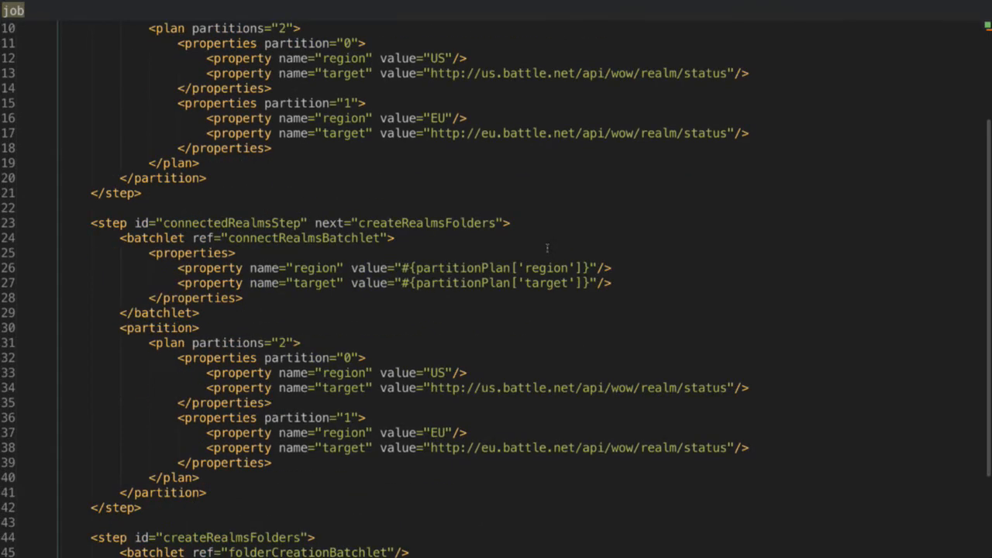
scroll("up", 3)
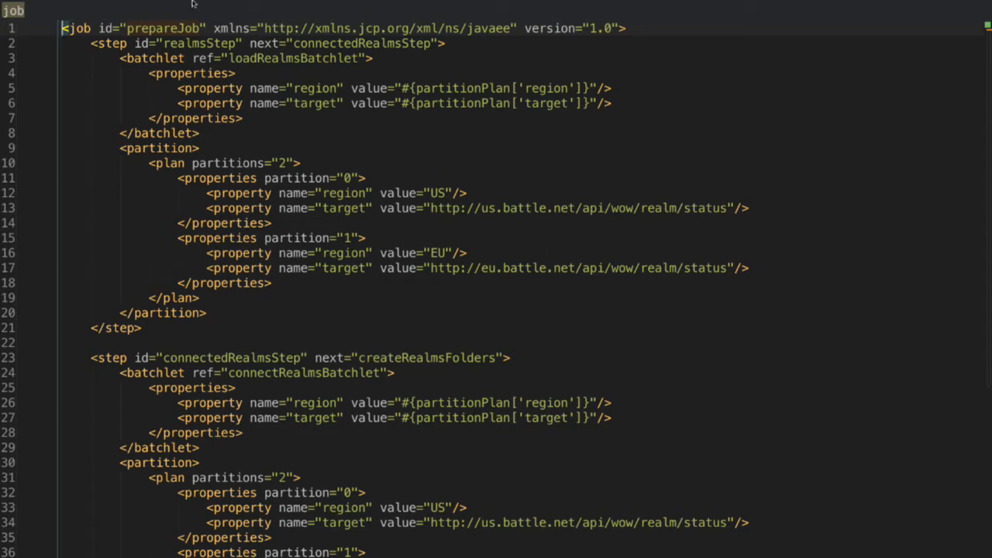
scroll("down", 3)
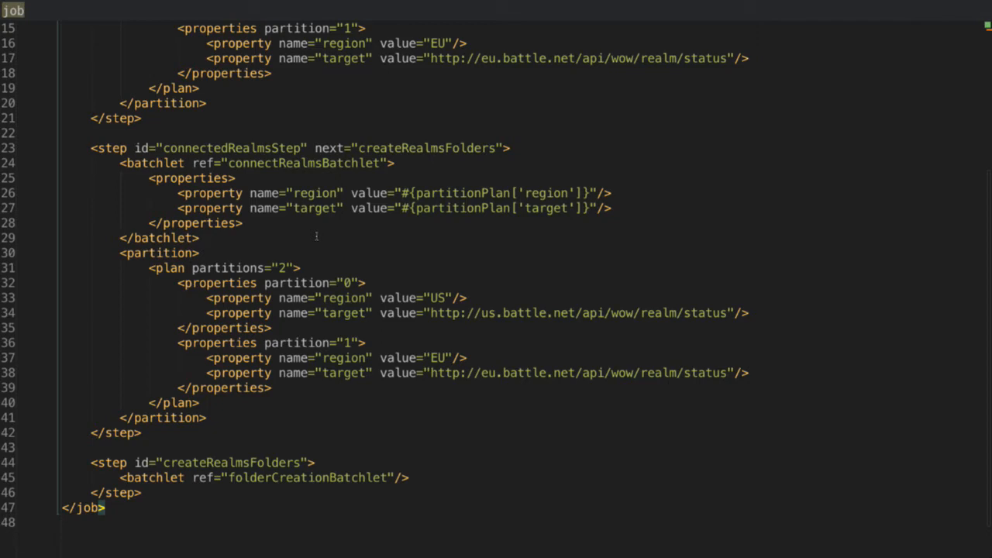
mouse_move(331, 174)
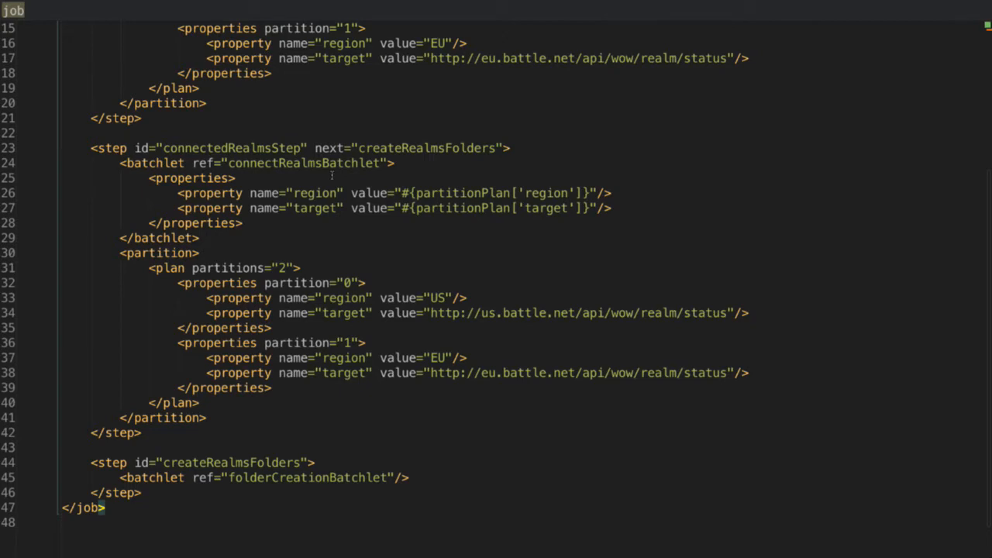
mouse_move(391, 278)
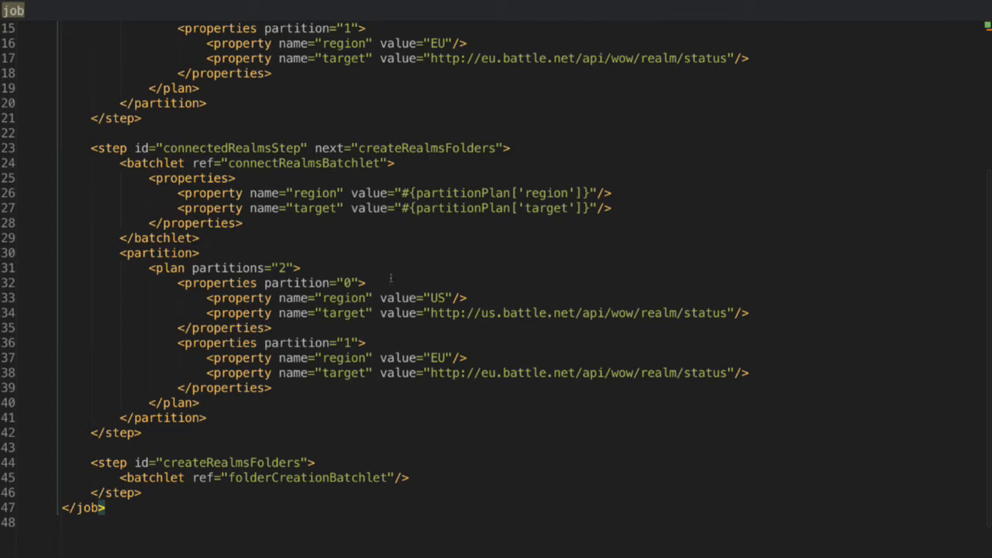
mouse_move(376, 338)
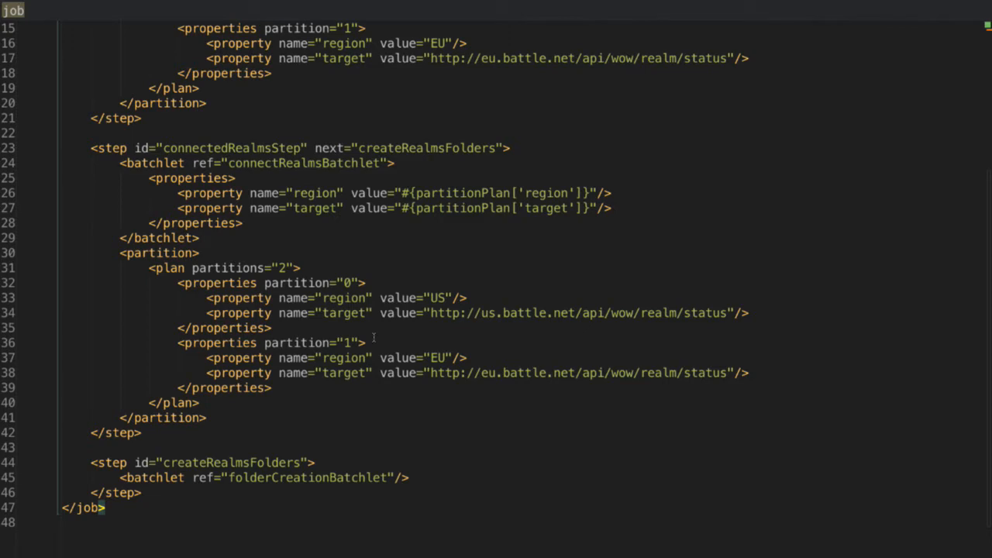
mouse_move(607, 366)
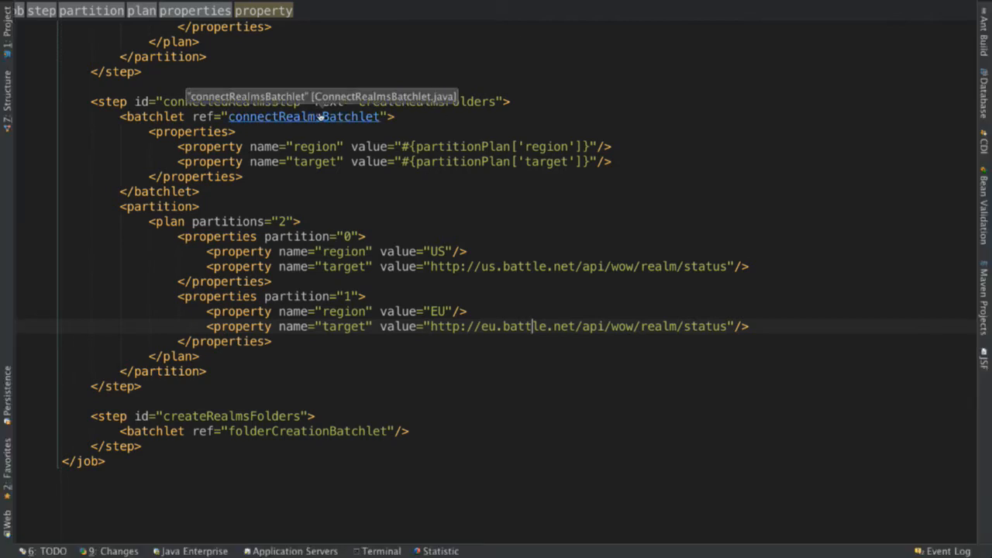
left_click(304, 117)
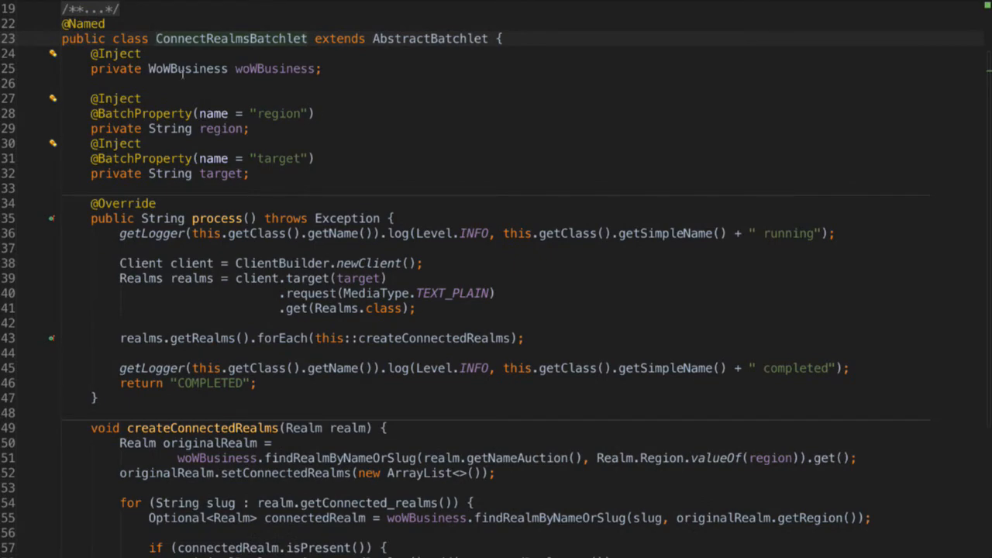
scroll("down", 3)
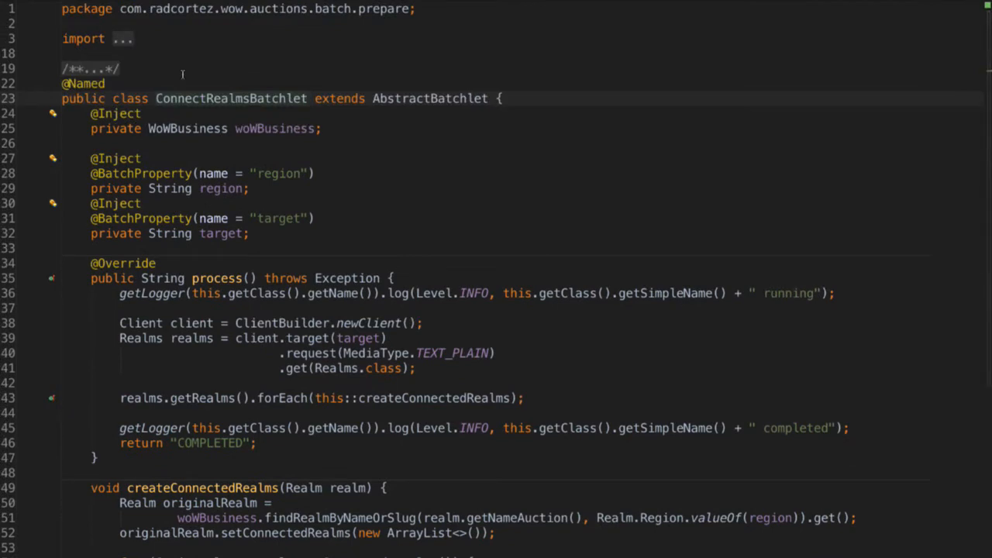
mouse_move(192, 149)
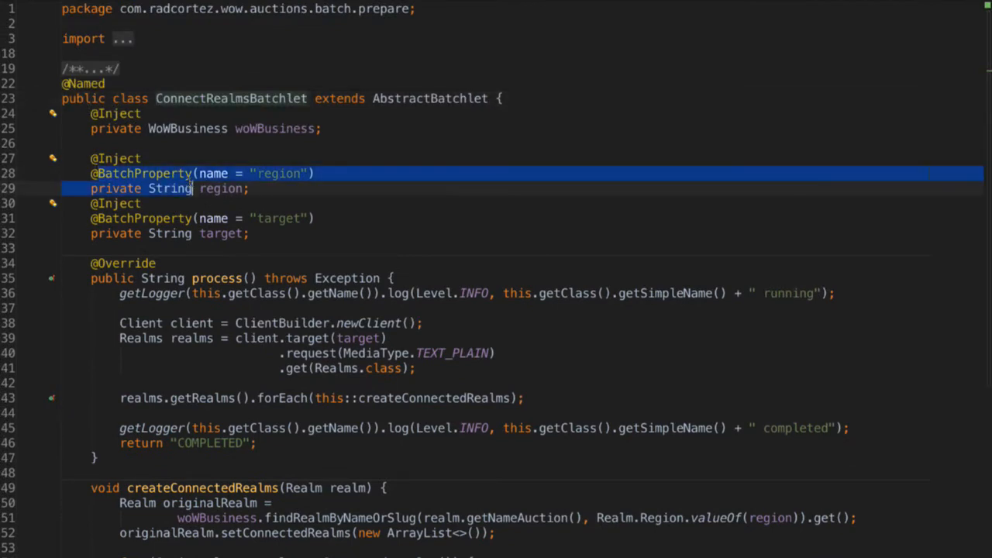
left_click(251, 190)
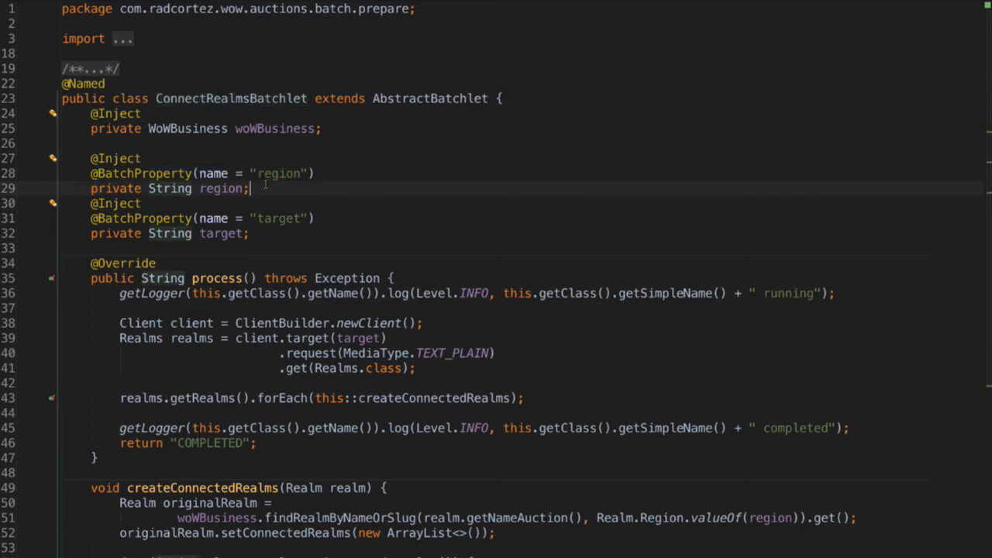
key("ctrl+e")
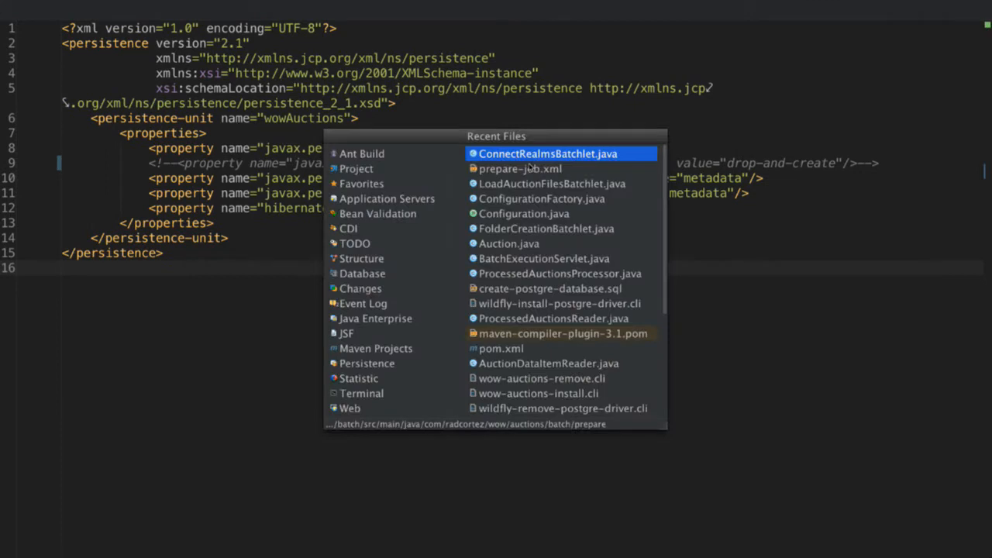
left_click(546, 154)
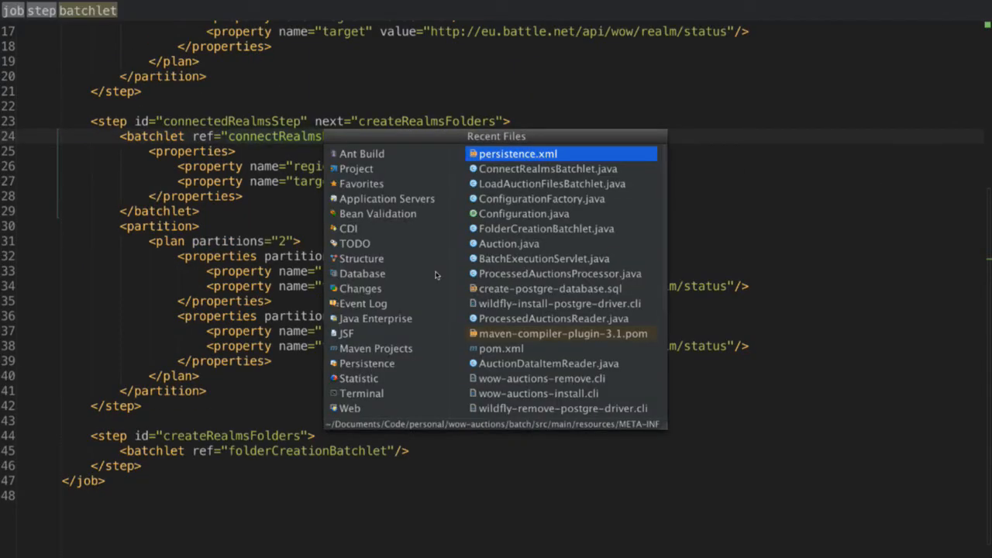
left_click(547, 167)
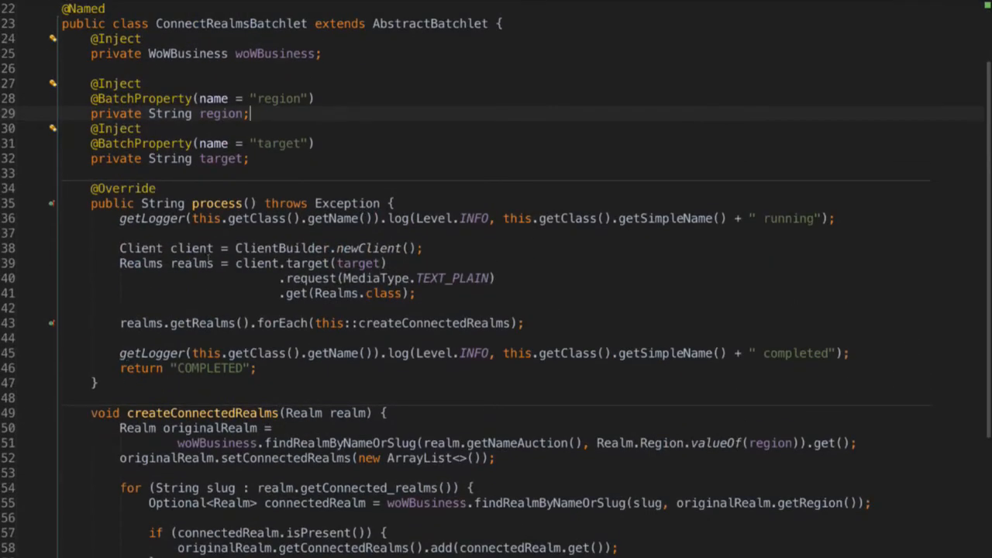
left_click(214, 203)
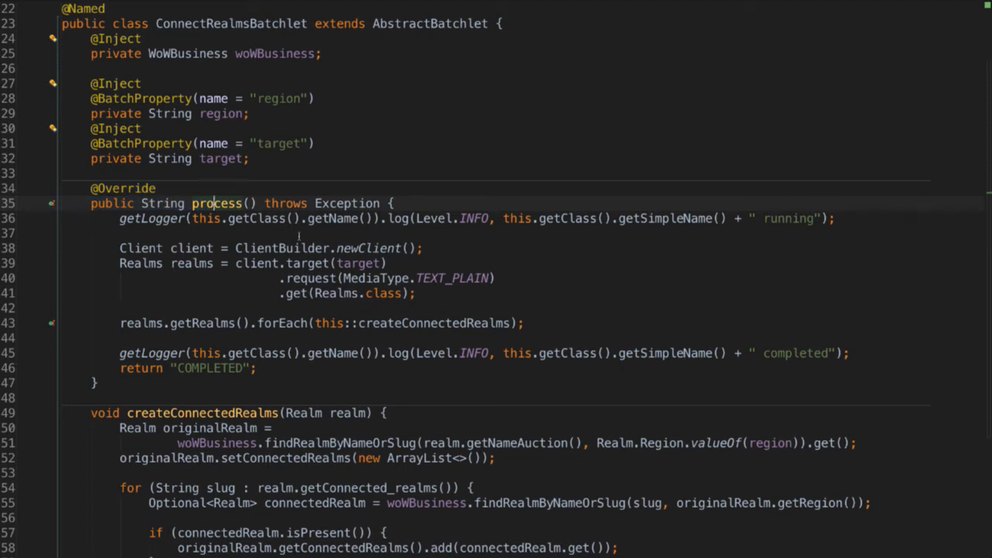
mouse_move(186, 251)
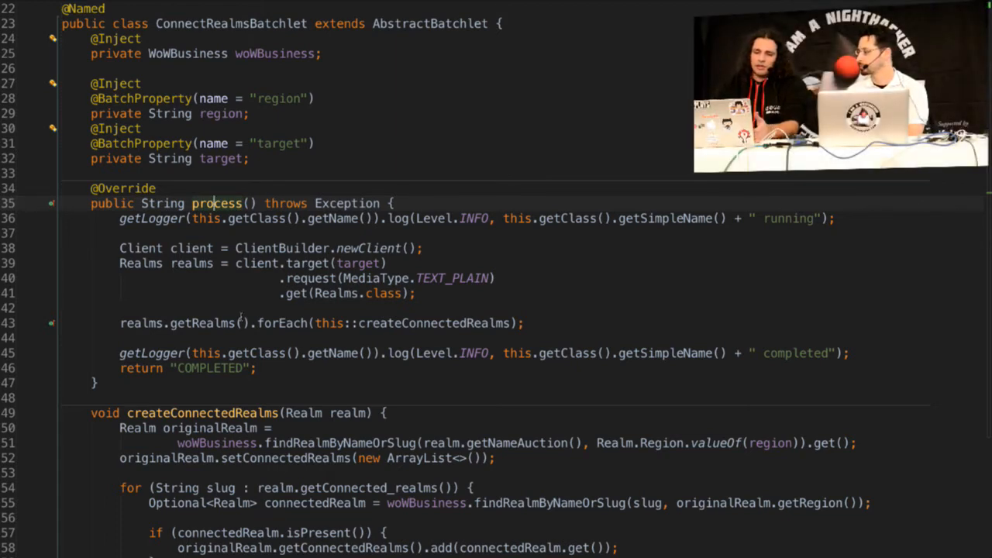
Open the process-job.xml job definition via file search for 'pro'.
scroll("down", 3)
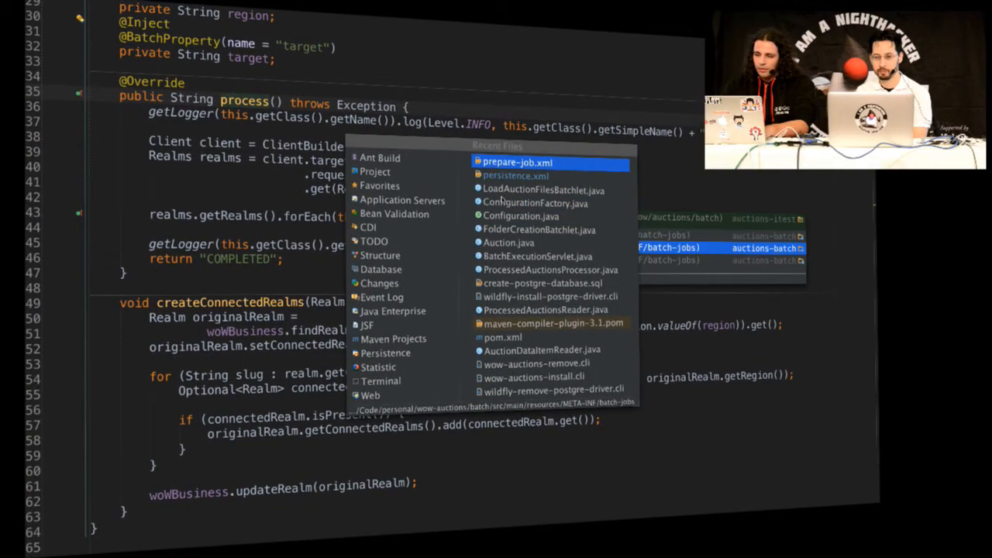
type("pro")
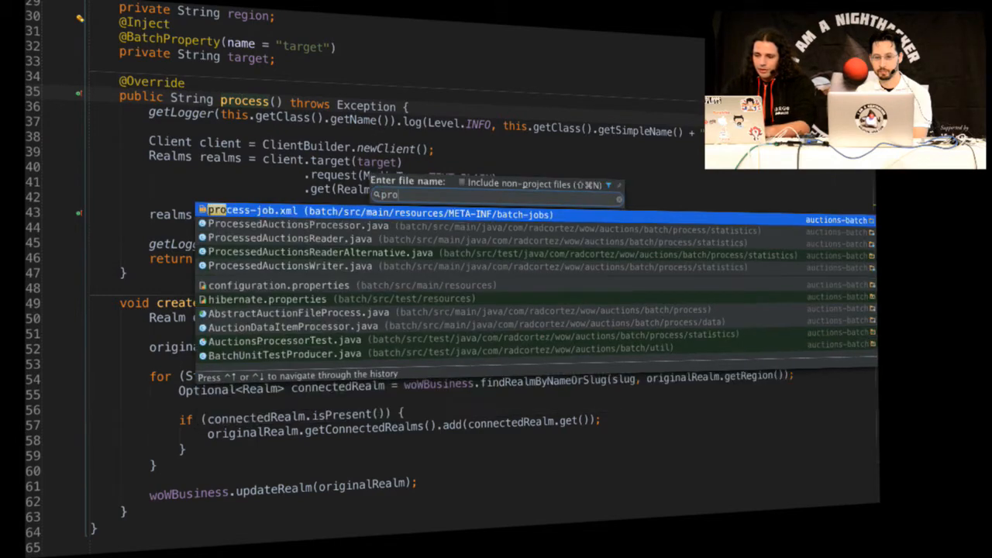
left_click(264, 214)
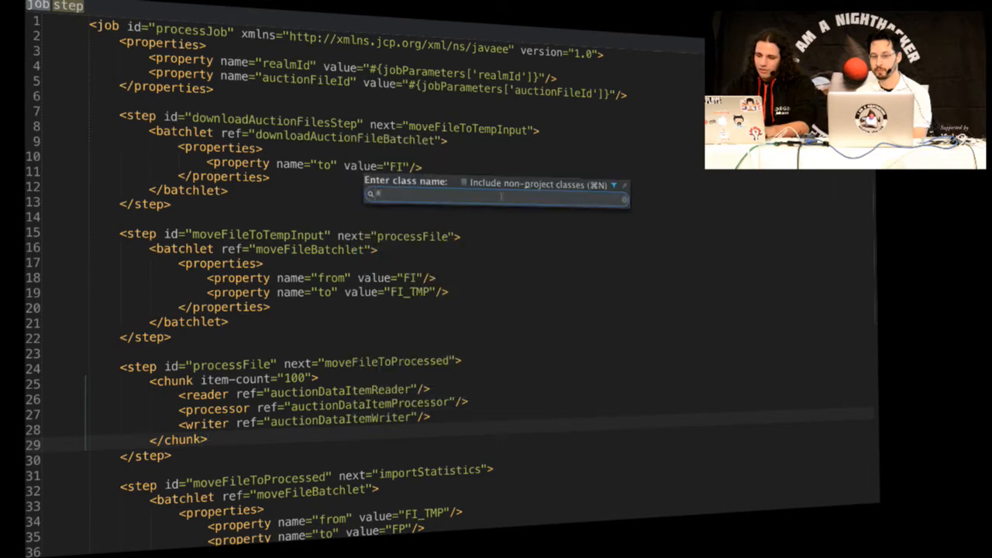
Open auction-data-sample.json with the sample Grim Batol auctions.
type("*")
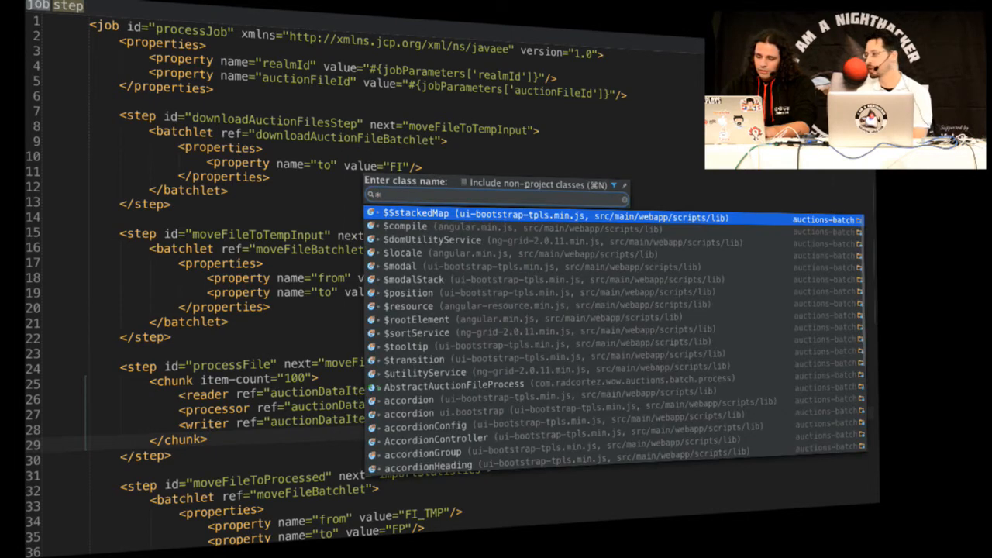
type("jon")
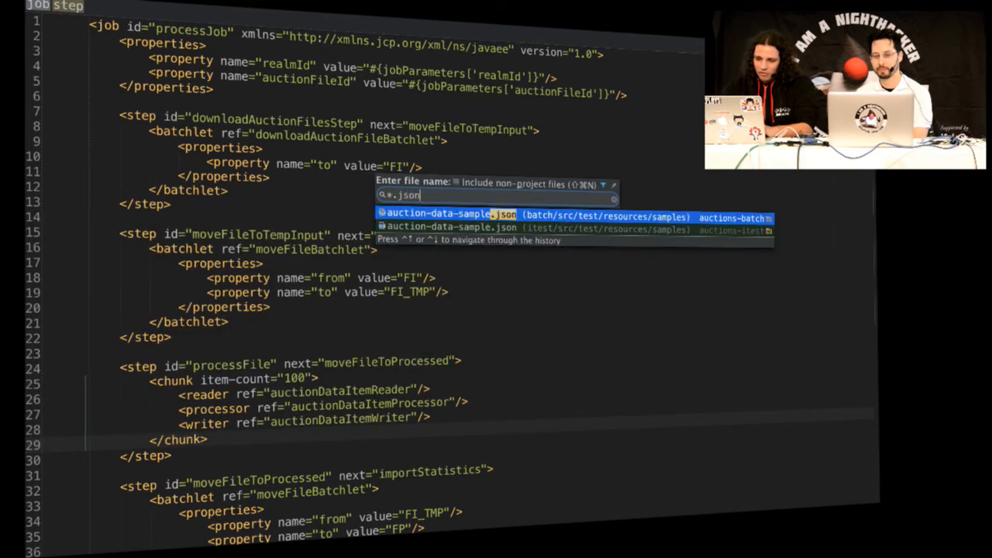
left_click(450, 214)
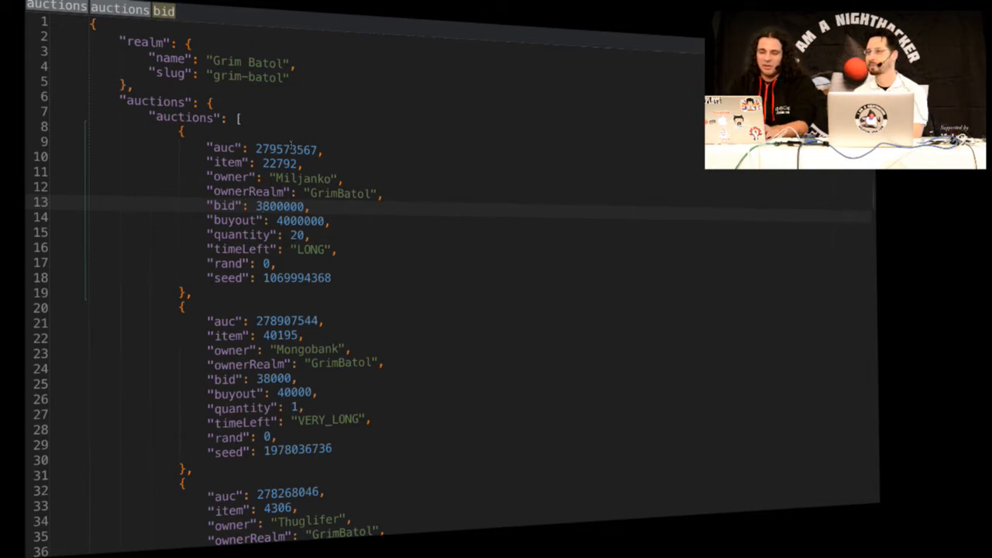
key("cmd+tab")
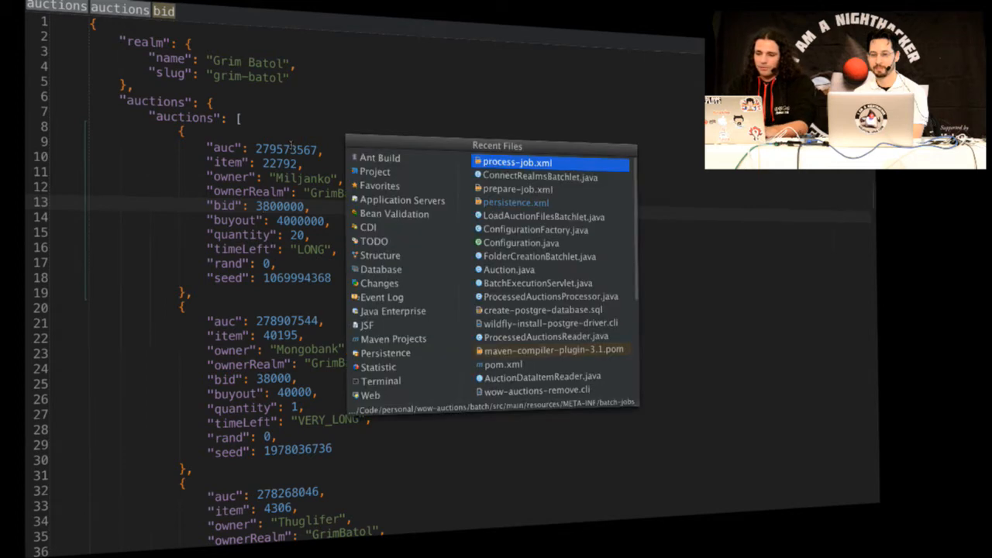
Open DownloadAuctionFileBatchlet.java and scroll through its download logic.
left_click(518, 163)
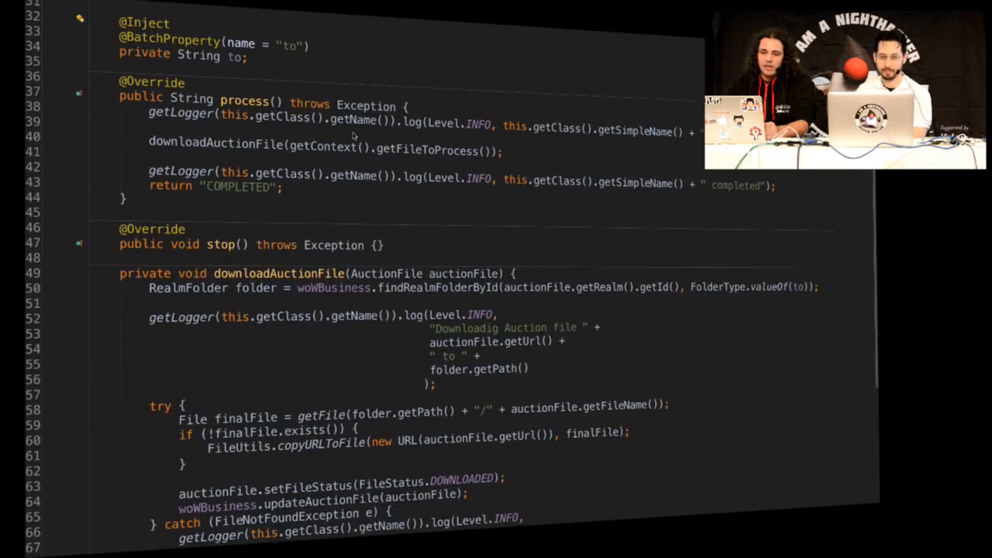
scroll("down", 3)
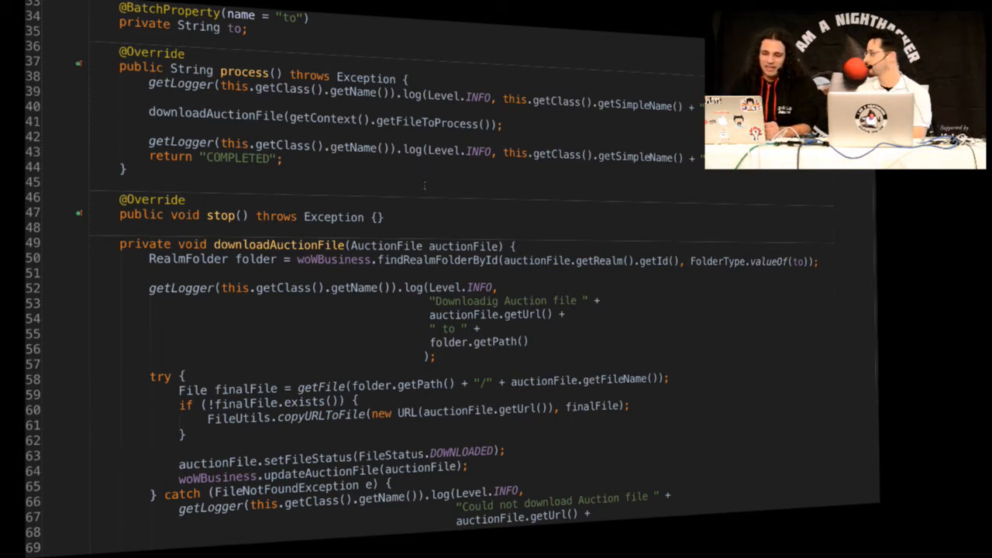
scroll("down", 3)
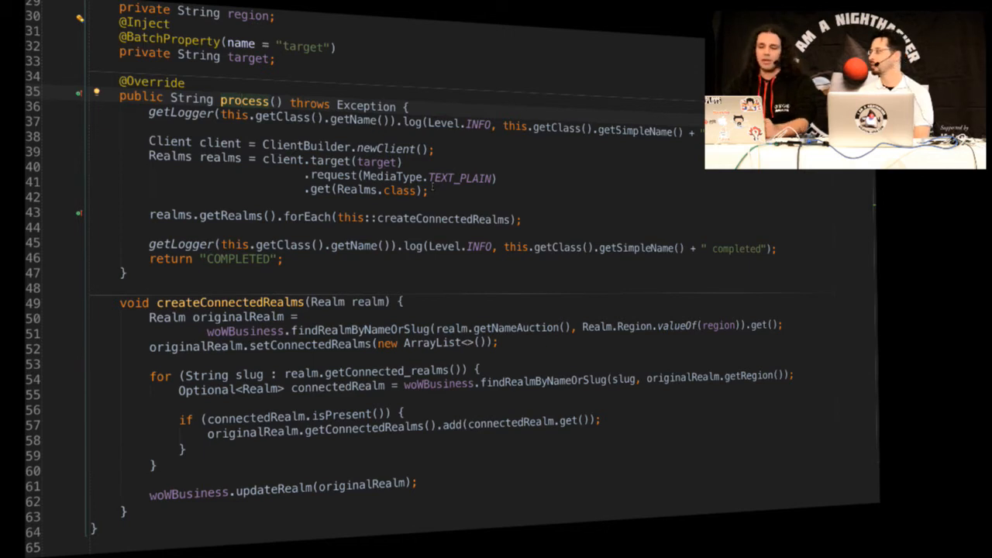
key("ctrl+e")
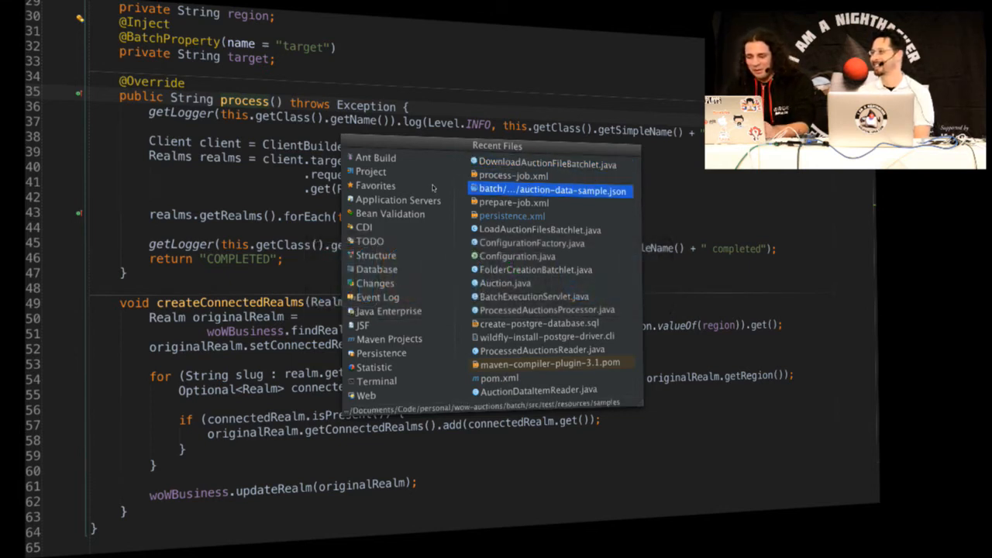
Open LoadAuctionFilesBatchlet.java, then return to process-job.xml from Recent Files.
left_click(540, 230)
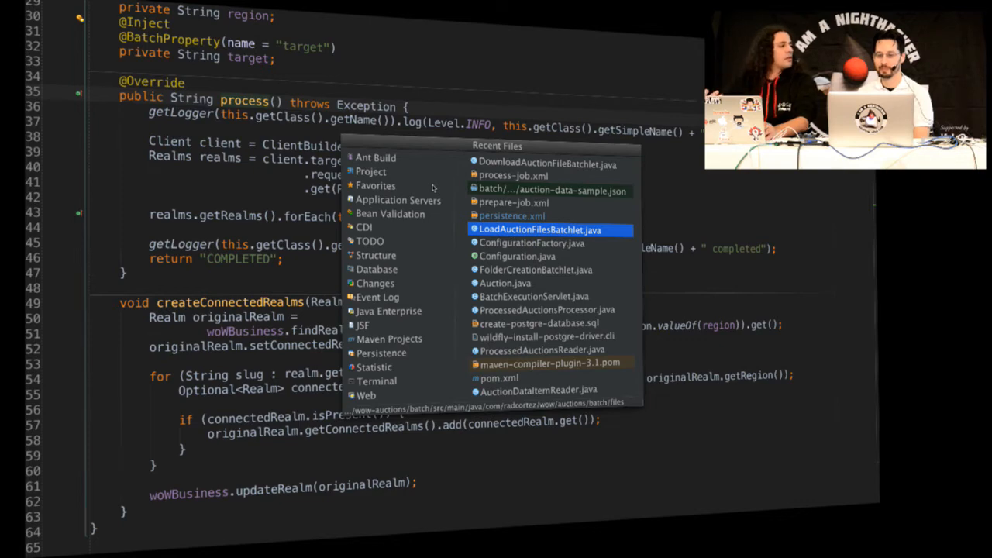
left_click(540, 230)
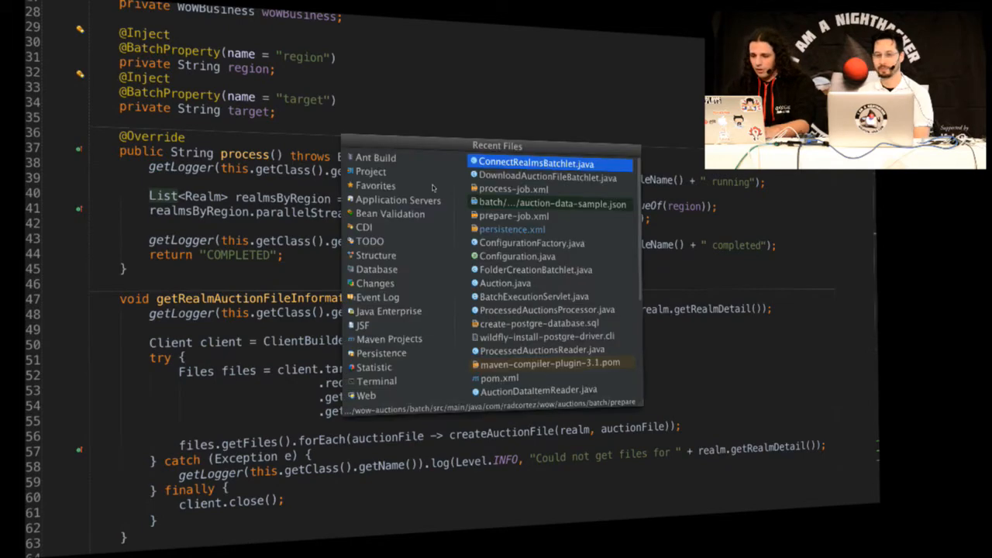
left_click(514, 189)
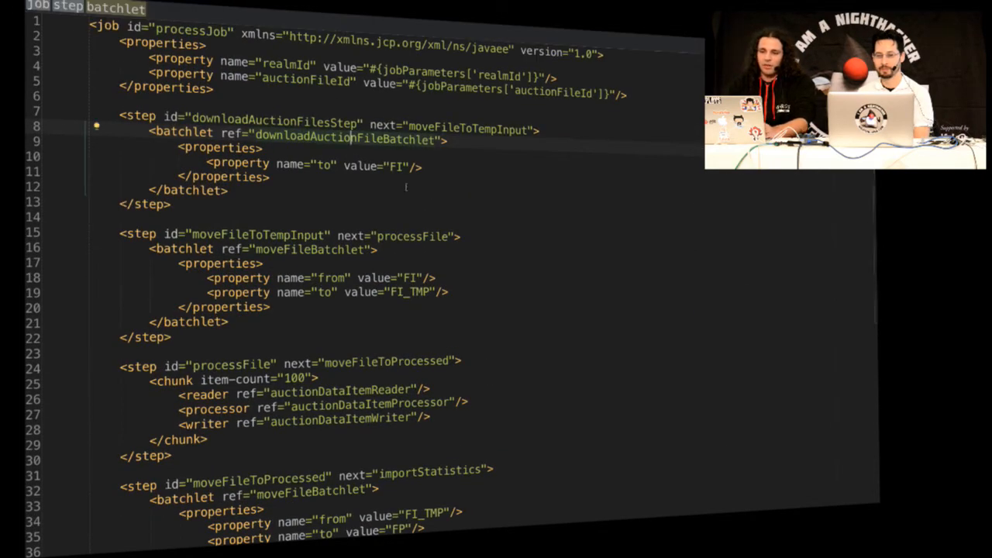
scroll("down", 3)
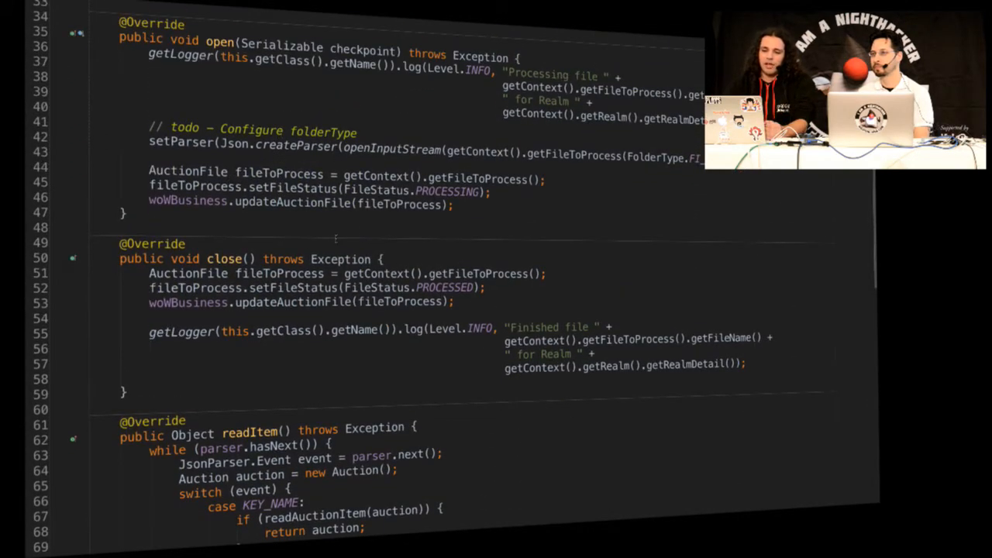
scroll("down", 3)
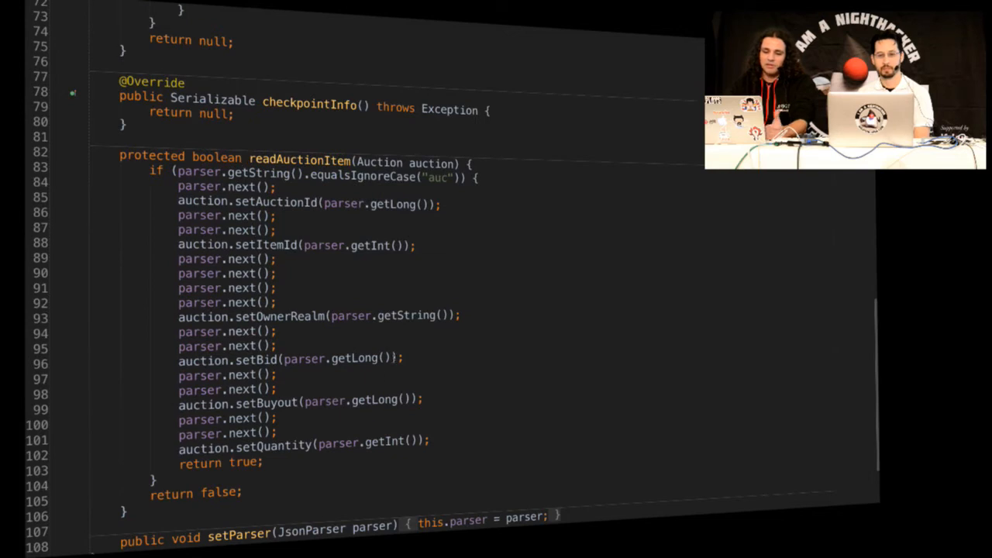
scroll("up", 3)
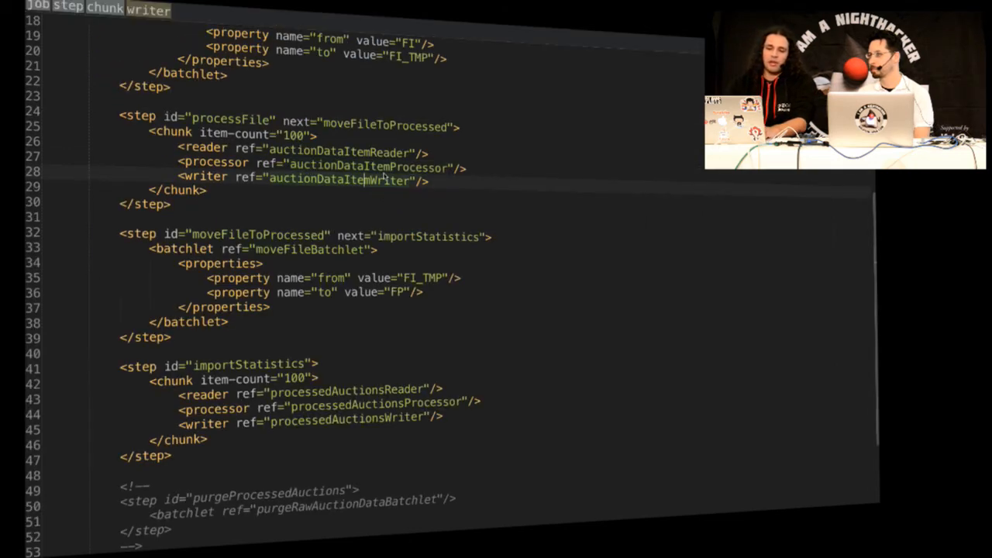
Scroll through ProcessedAuctionsReader's aggregating SQL query toward the processor class.
scroll("down", 3)
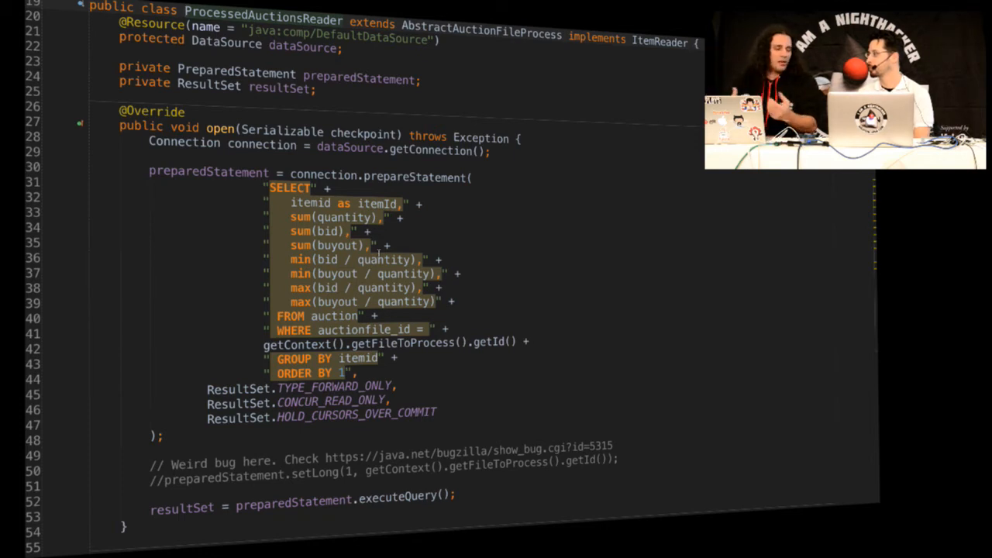
scroll("down", 3)
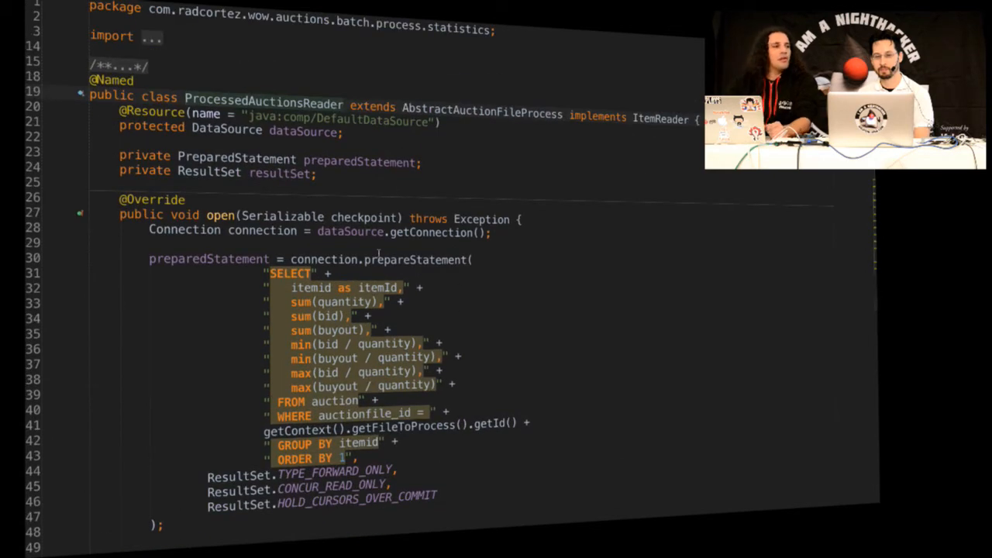
scroll("down", 3)
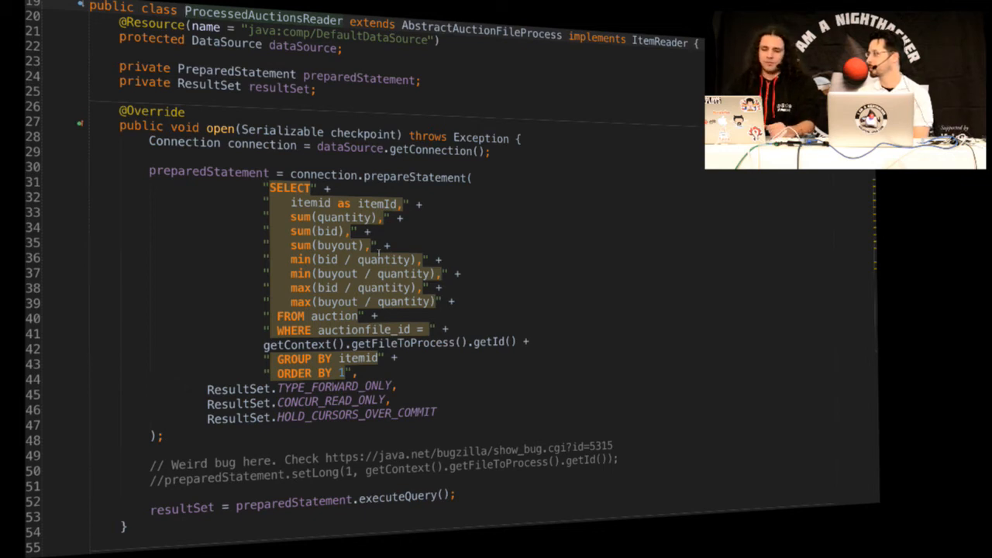
scroll("down", 3)
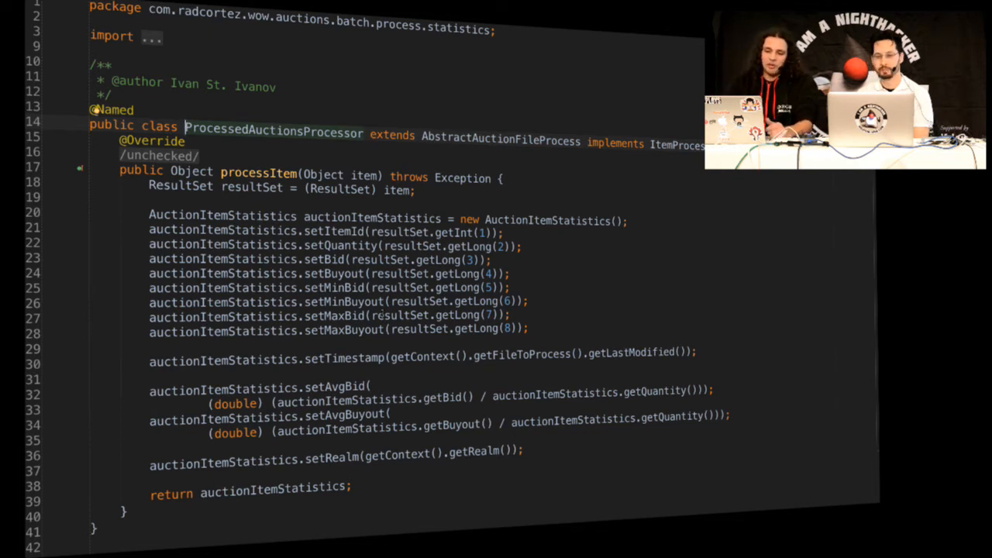
Open ProcessedAuctionsWriter.java from the Recent Files list.
scroll("down", 3)
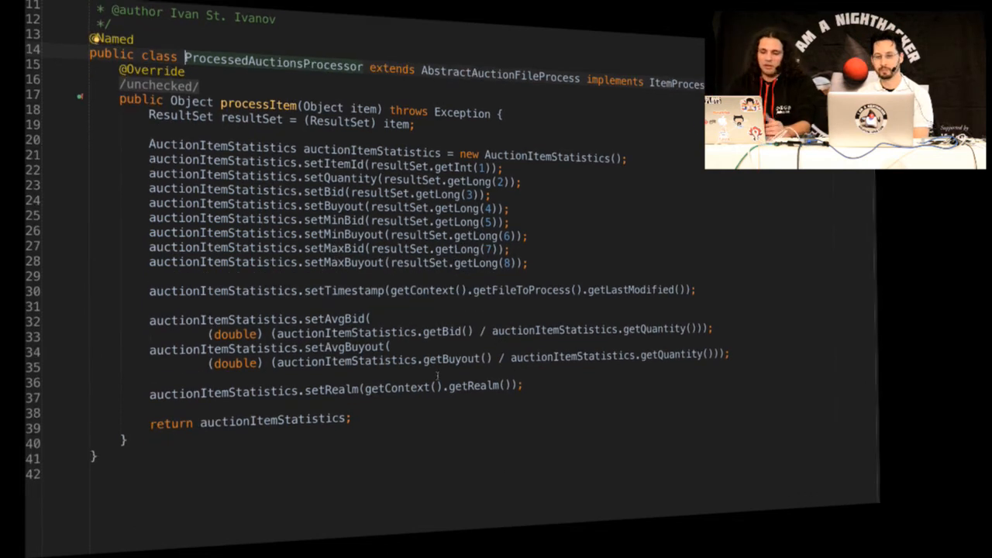
key("ctrl+e")
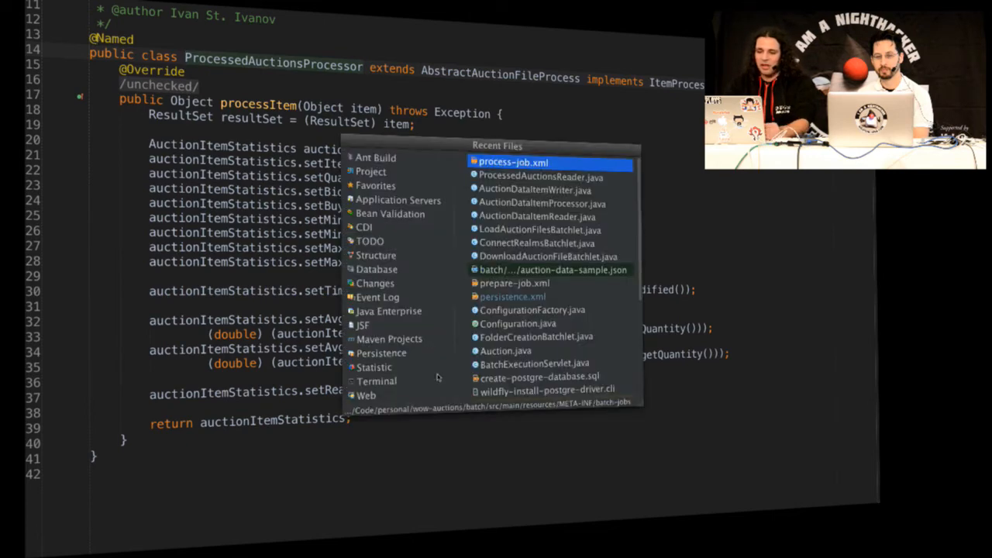
left_click(513, 163)
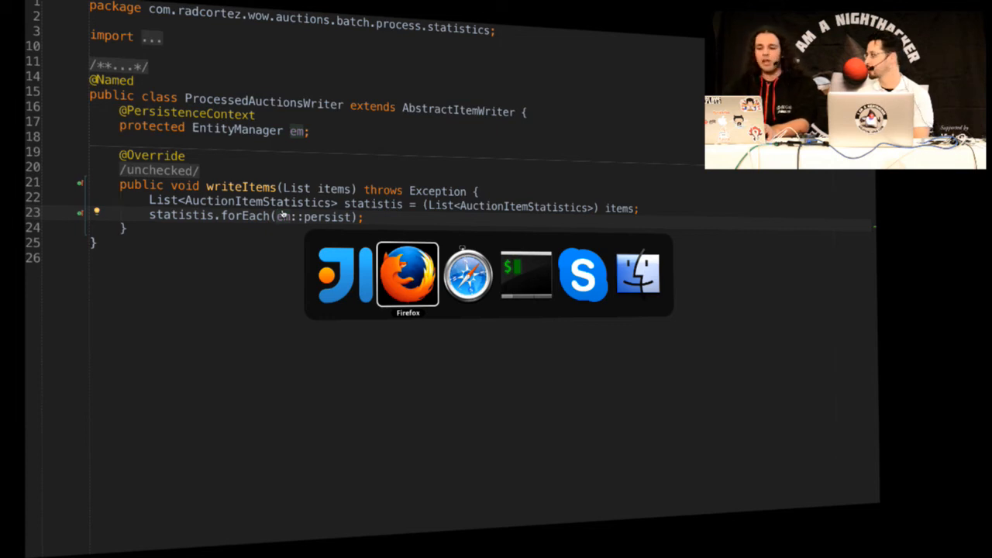
left_click(407, 276)
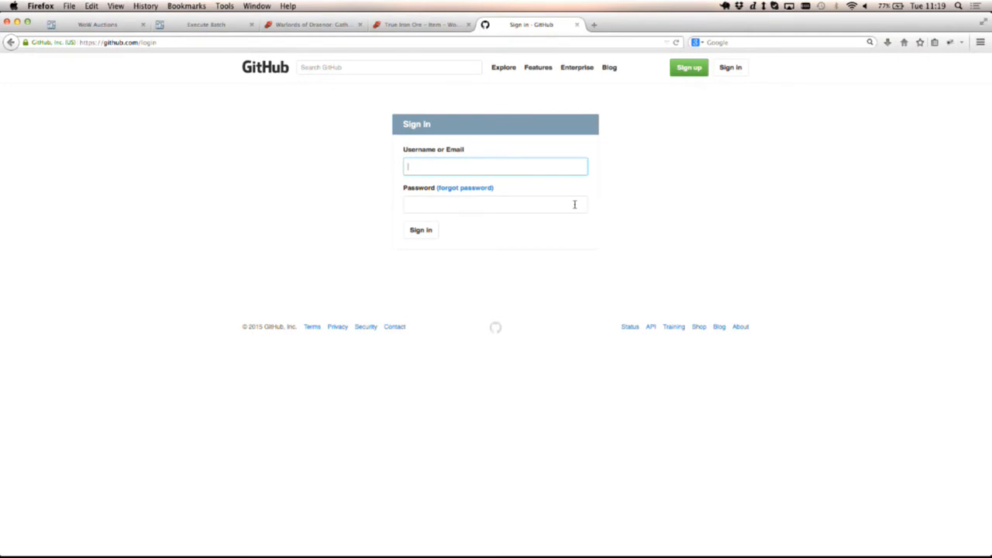
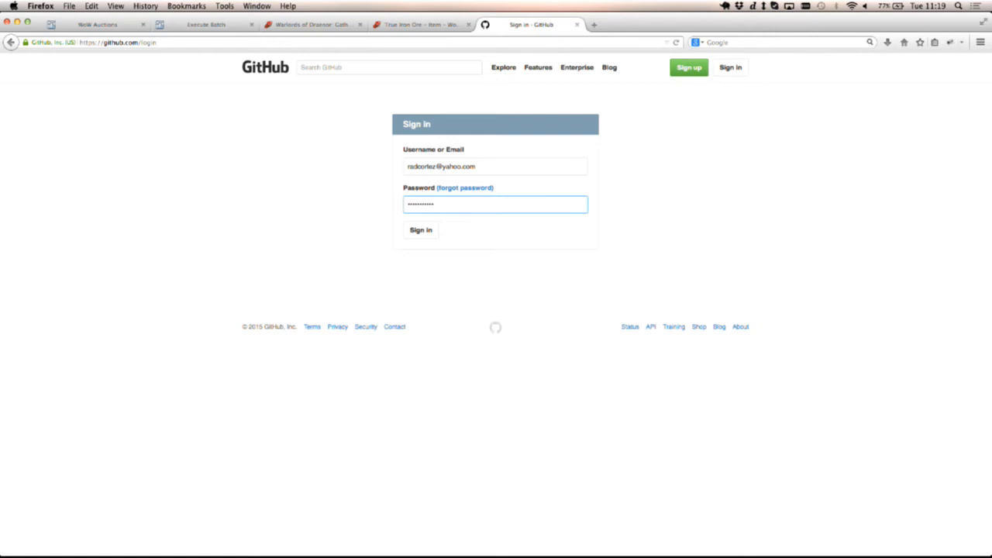
left_click(422, 229)
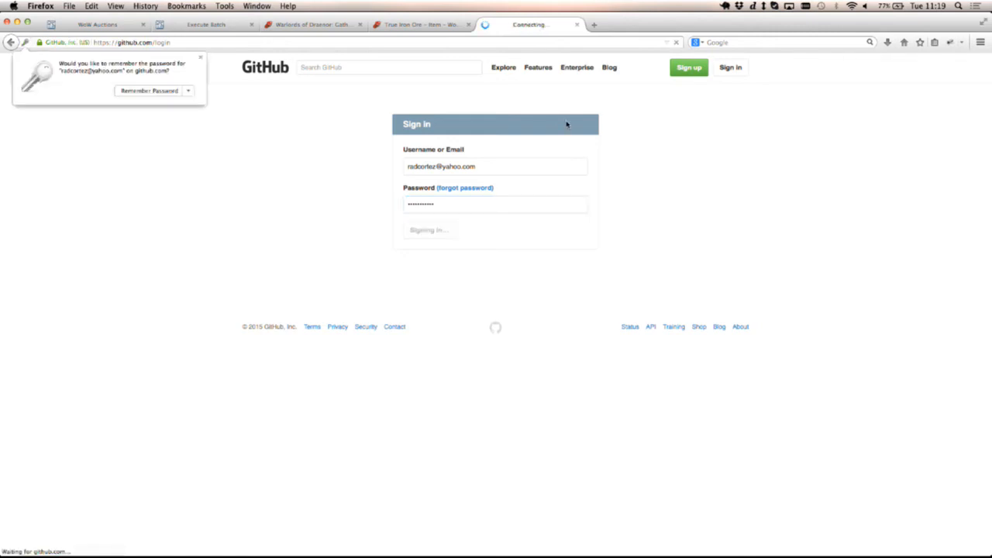
left_click(428, 229)
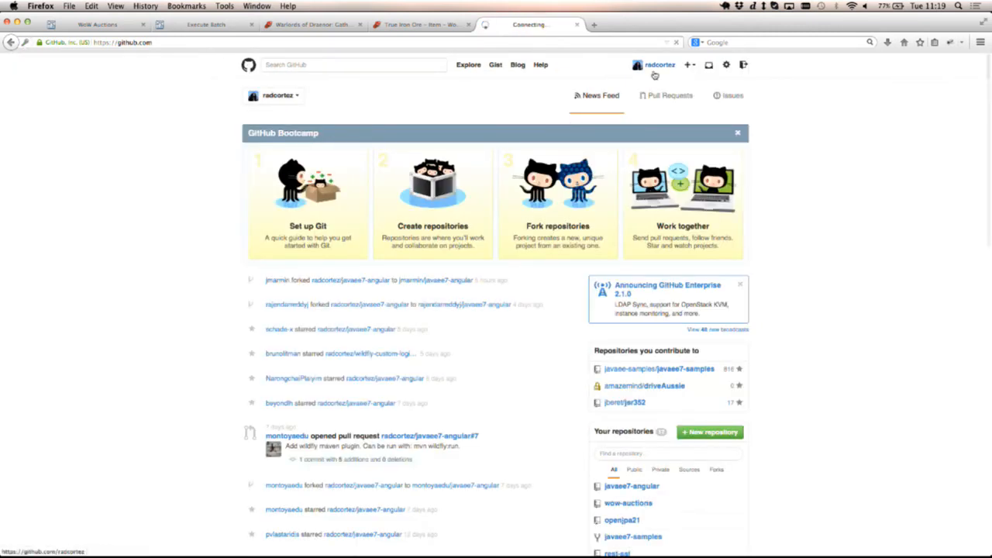
Open the wow-auctions repository from the account's profile page.
left_click(661, 65)
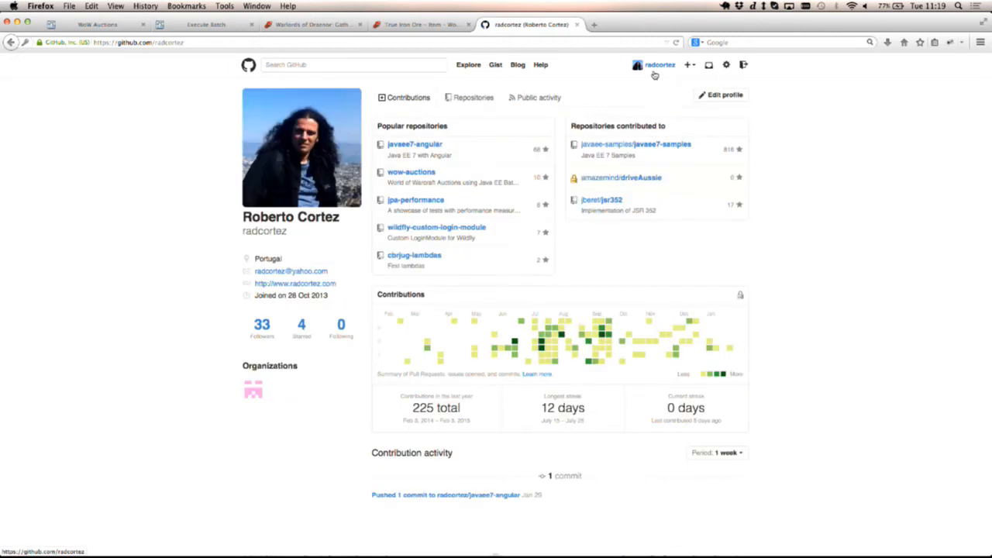
mouse_move(541, 174)
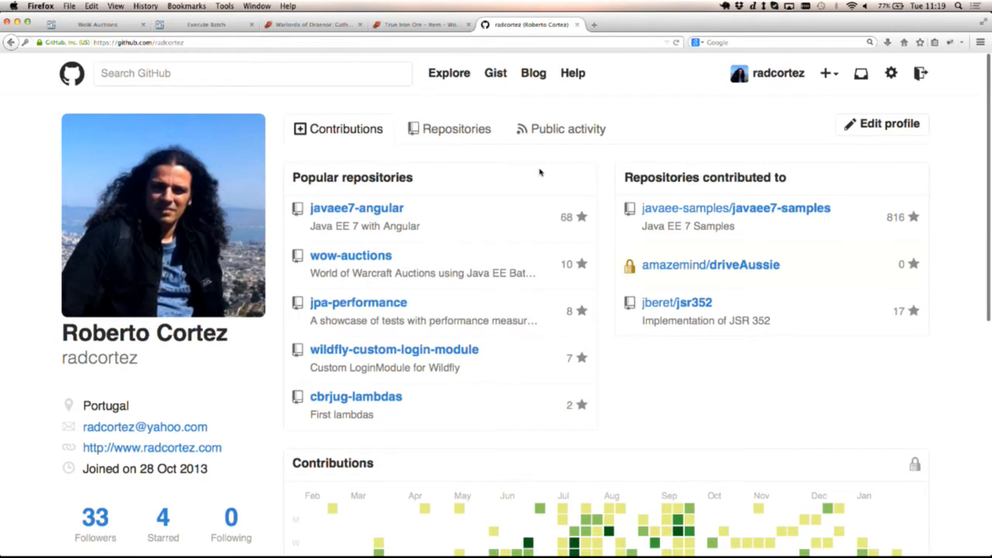
mouse_move(355, 242)
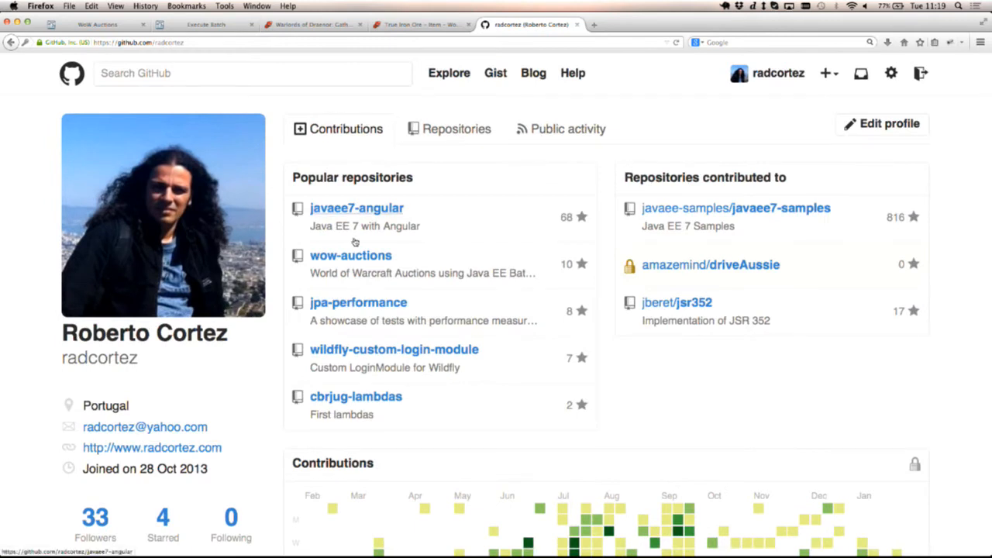
left_click(350, 254)
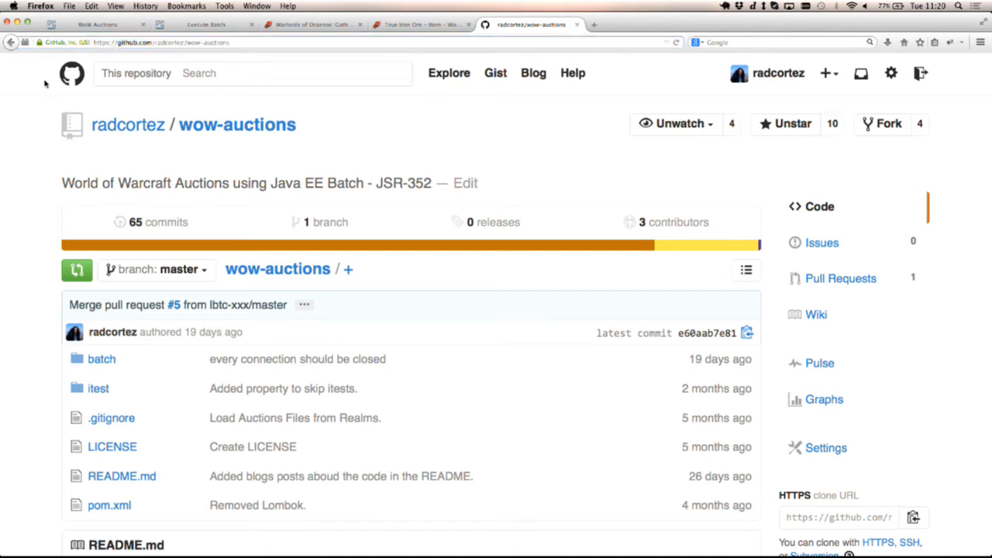
scroll("down", 3)
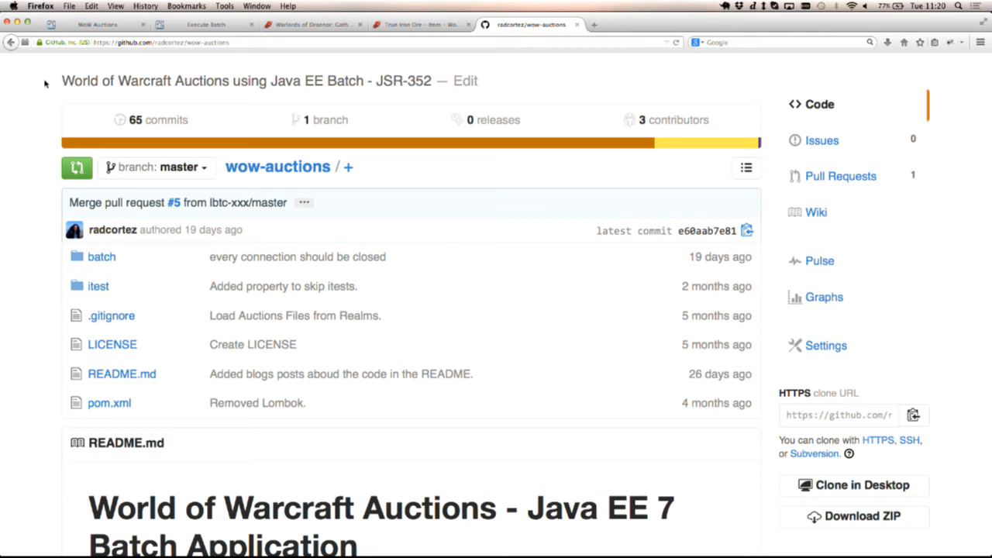
scroll("down", 3)
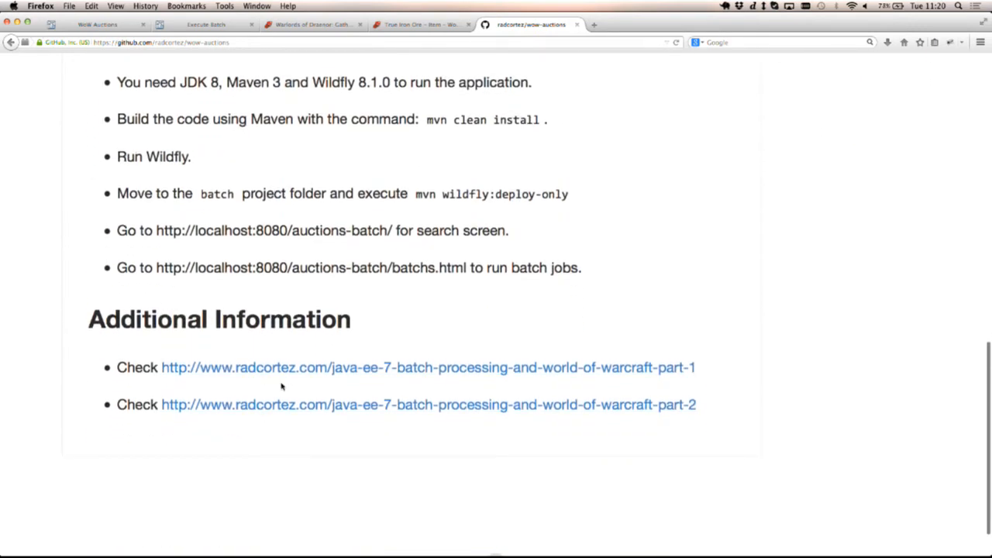
mouse_move(272, 291)
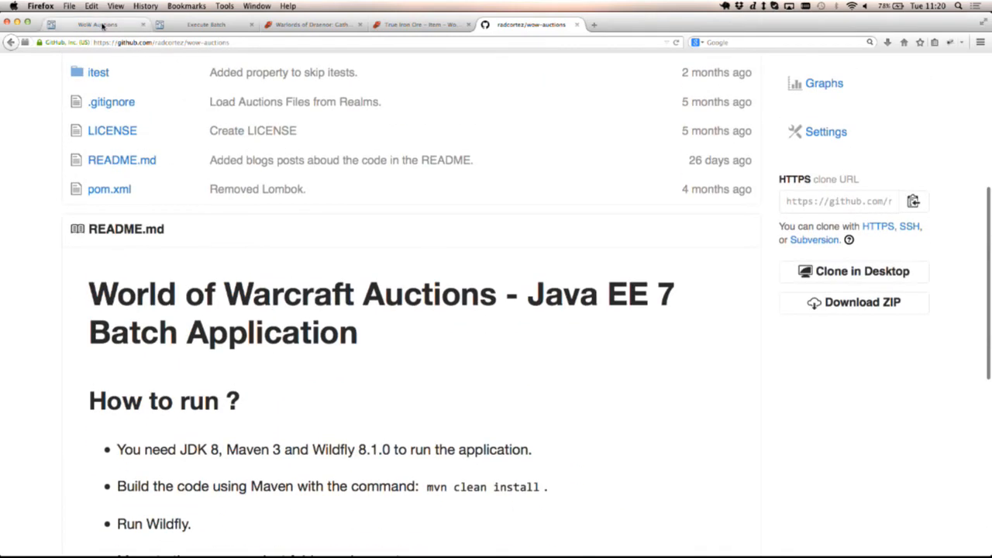
Pick the EU Aggra (Português) realm and check the item id on Wowhead.
left_click(96, 25)
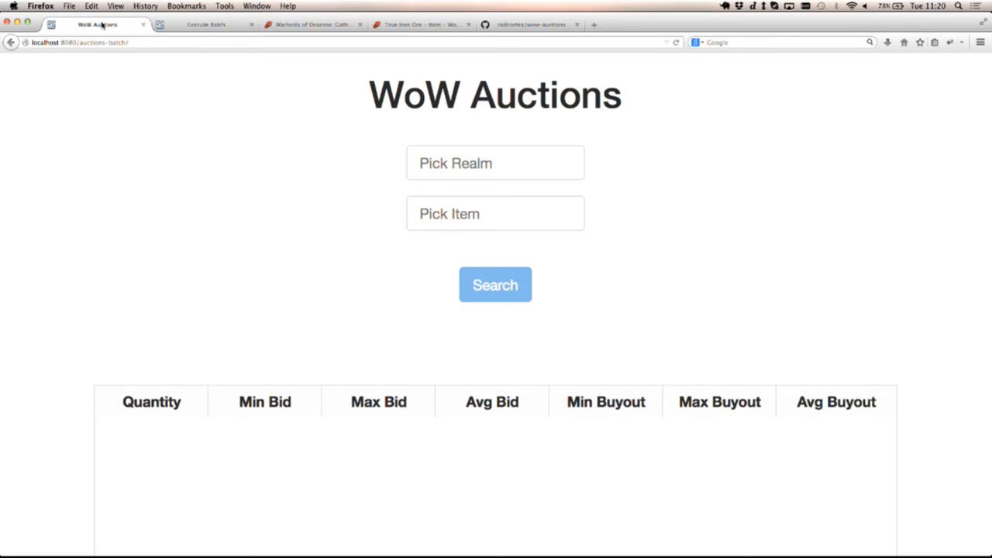
mouse_move(161, 149)
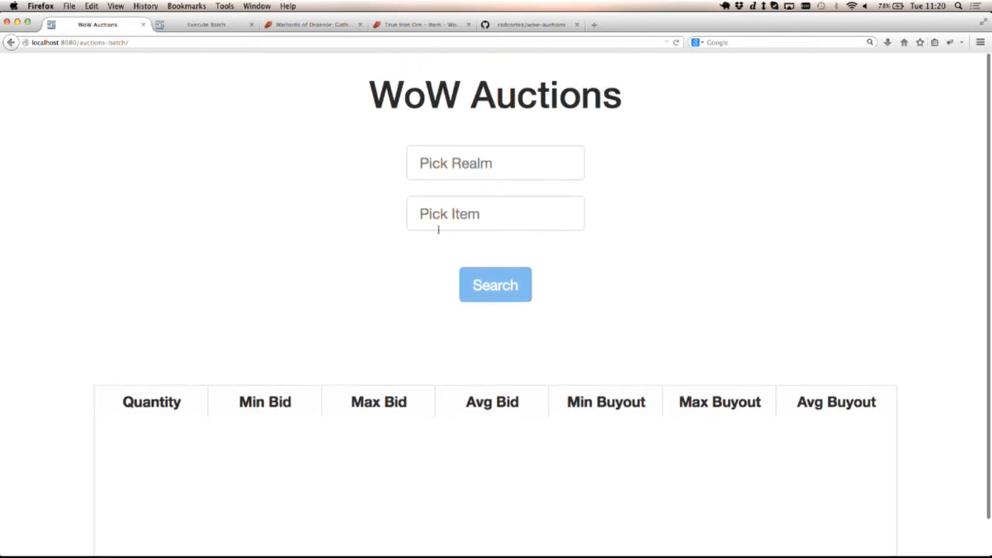
mouse_move(464, 146)
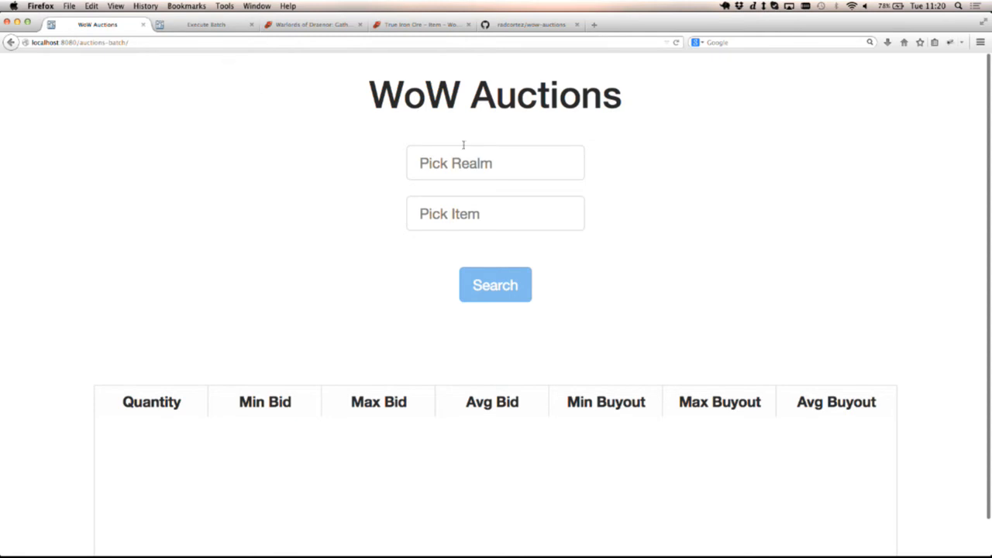
type("ag")
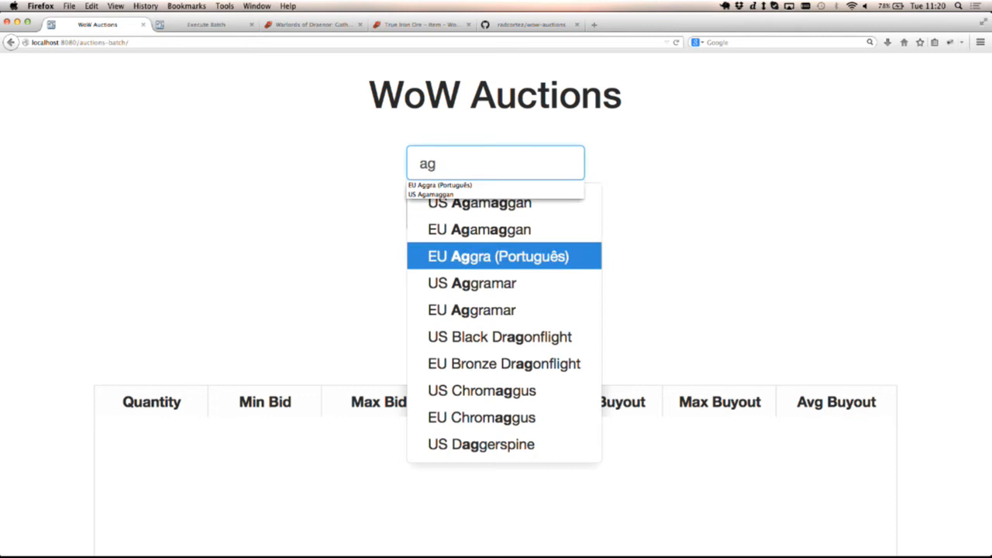
left_click(502, 255)
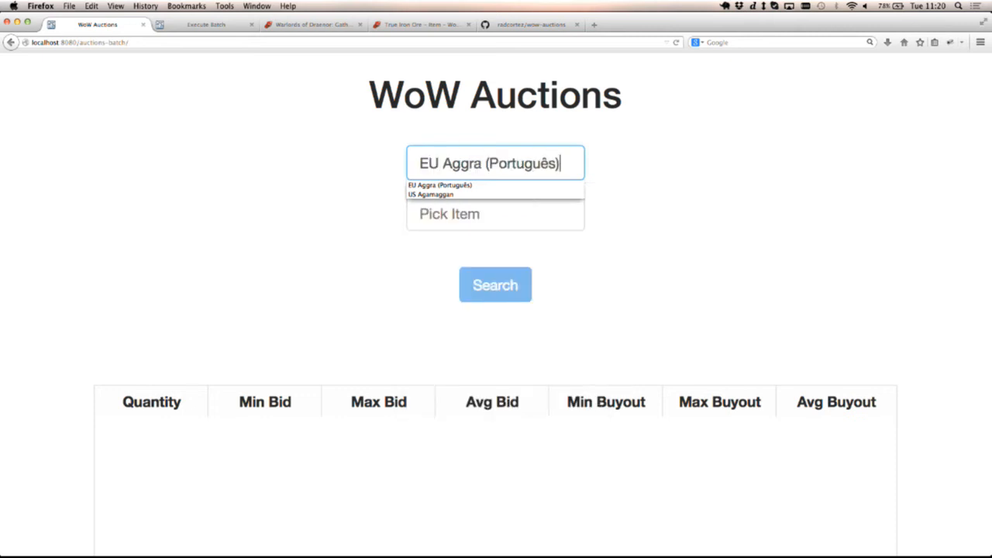
left_click(378, 236)
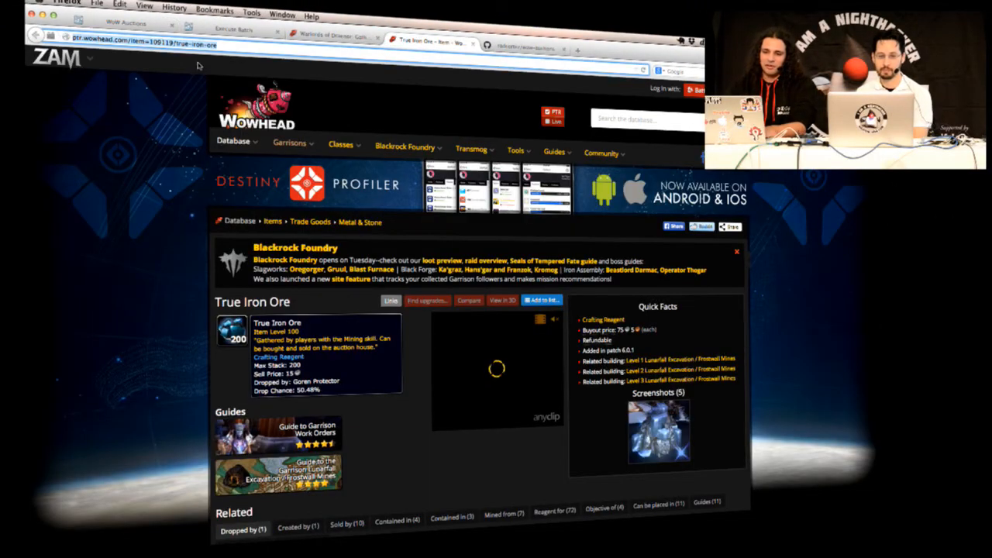
Enter item id 109119 in the Pick Item field.
left_click(116, 23)
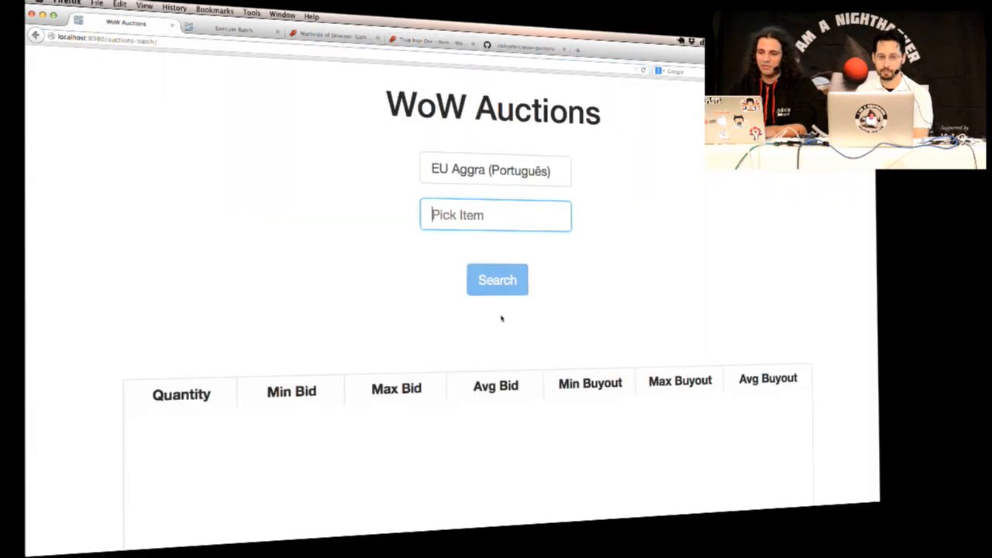
type("1")
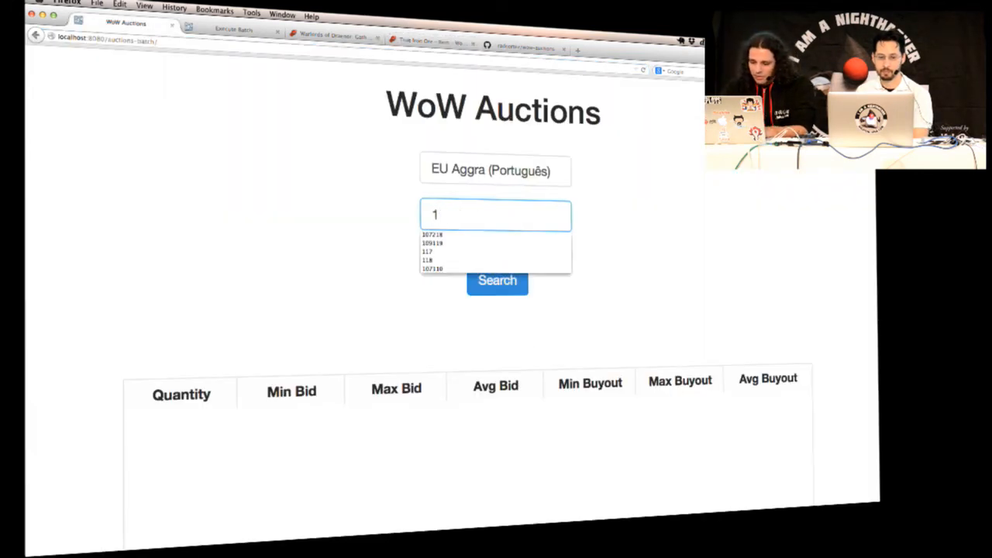
type("09119")
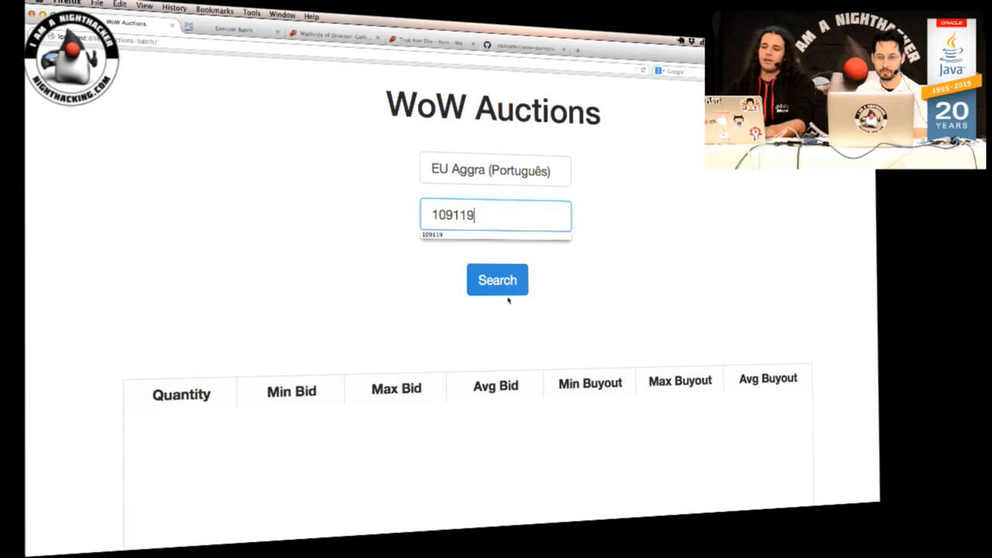
Run the search and scroll the price chart and auction table for item 109119.
left_click(496, 280)
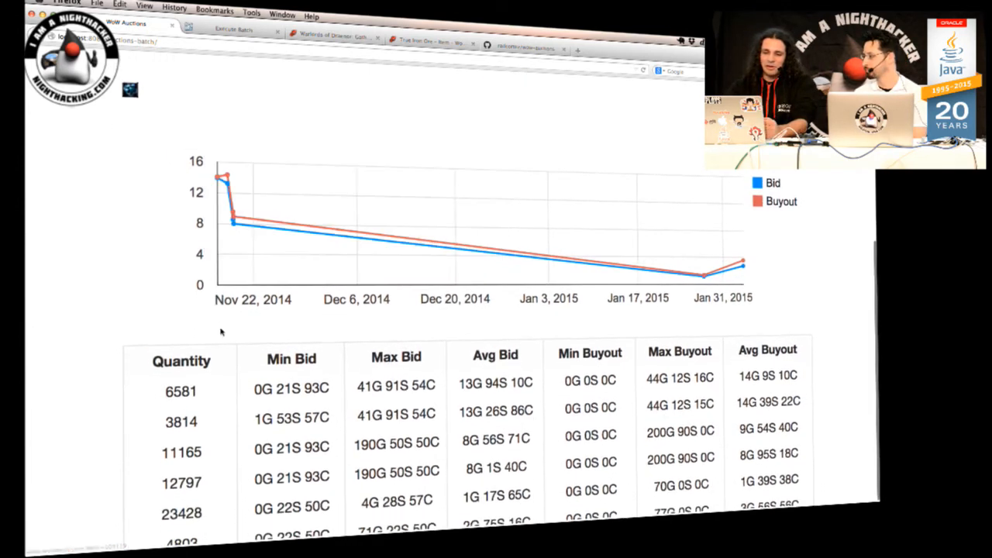
mouse_move(233, 293)
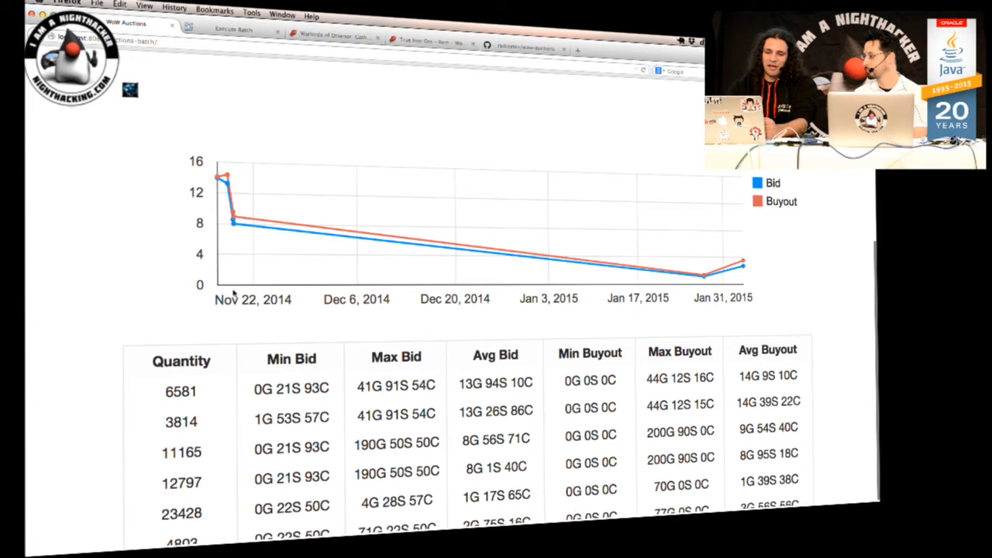
mouse_move(246, 262)
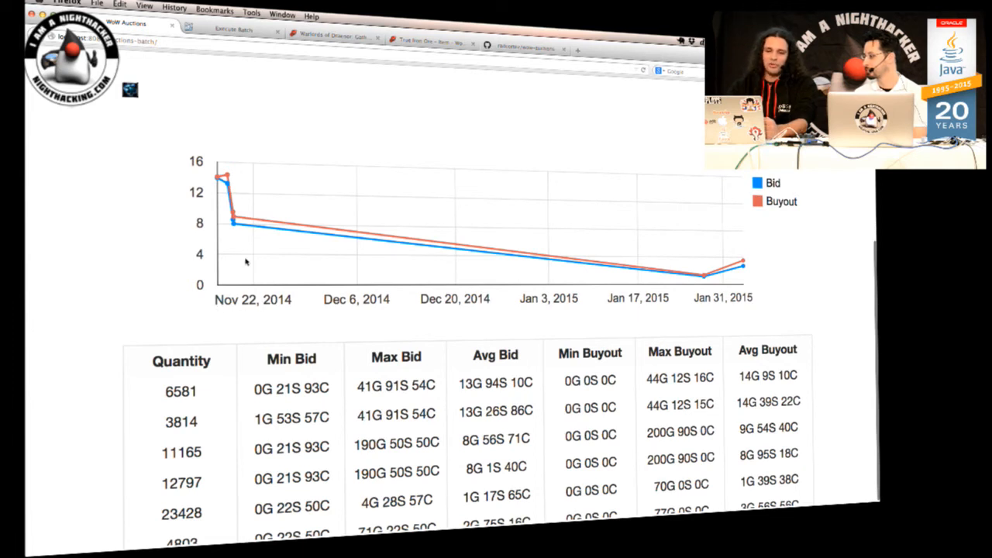
mouse_move(225, 180)
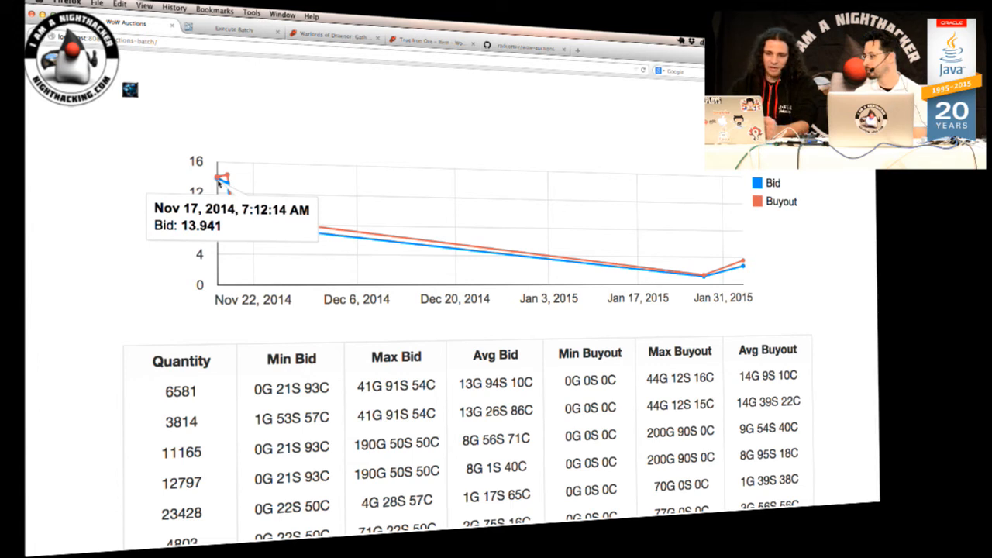
mouse_move(462, 264)
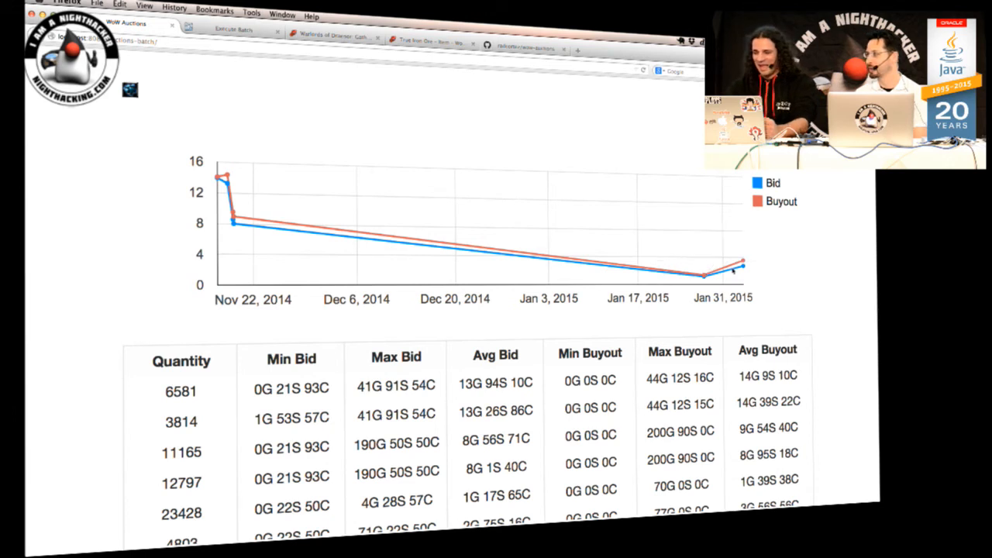
mouse_move(741, 264)
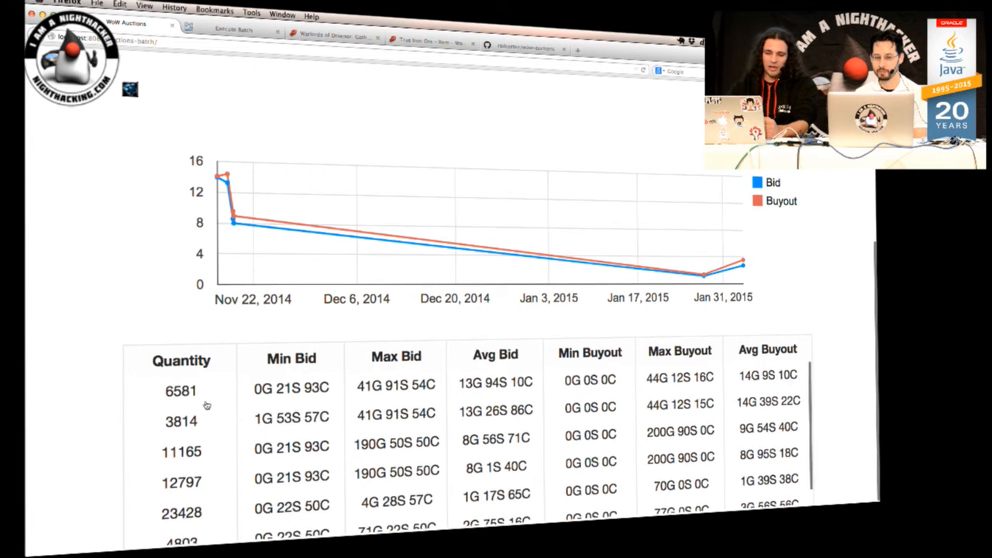
scroll("down", 3)
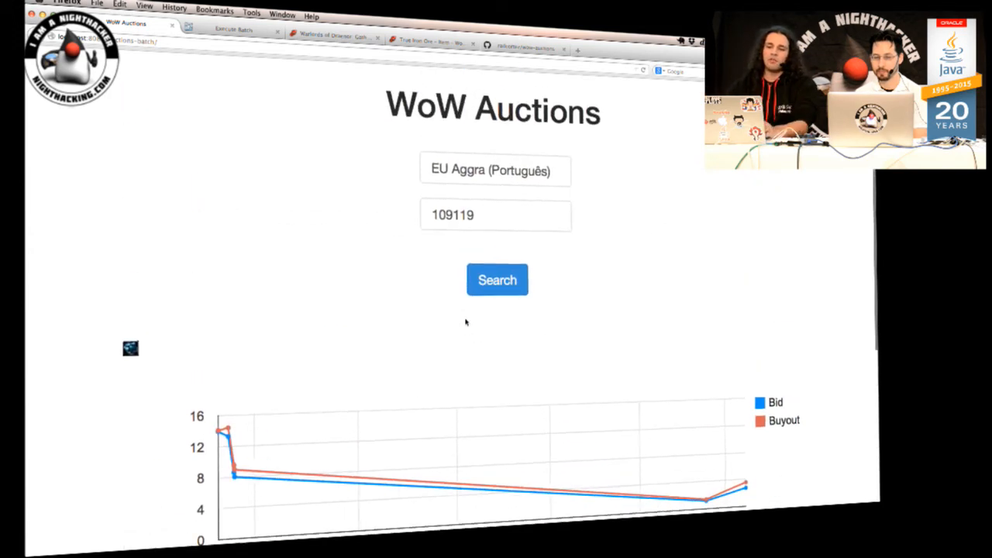
Switch to the Execute Batch page listing the Files Job and Process Job links.
scroll("down", 3)
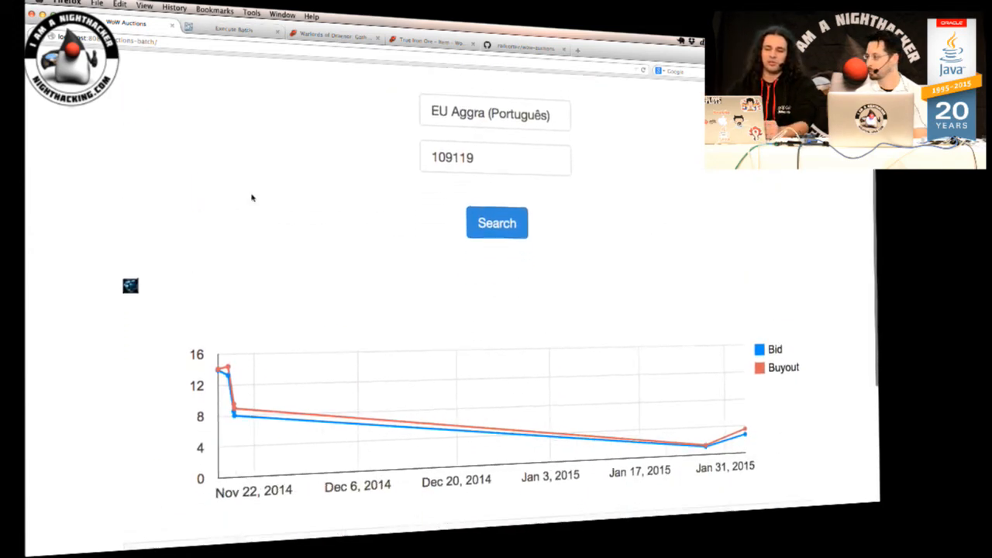
scroll("down", 3)
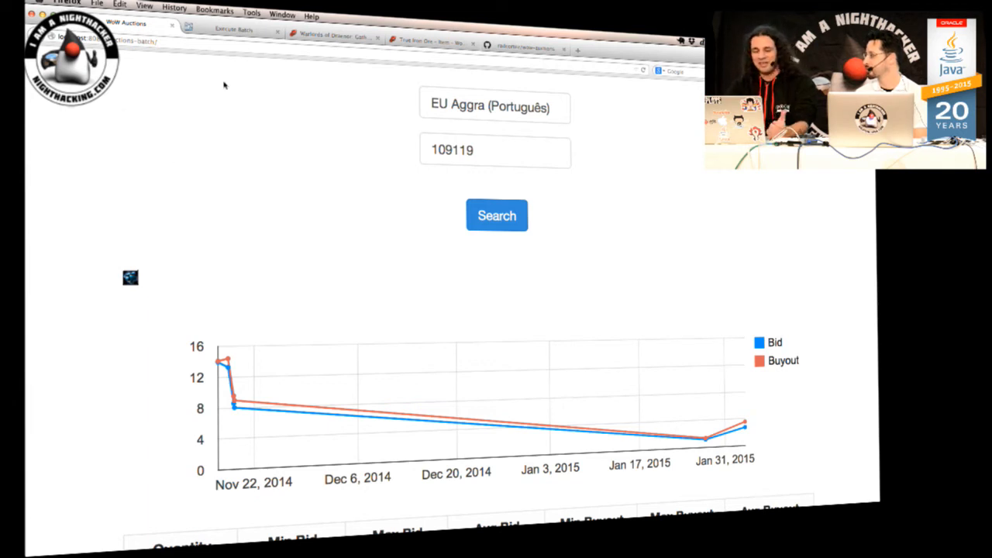
left_click(233, 30)
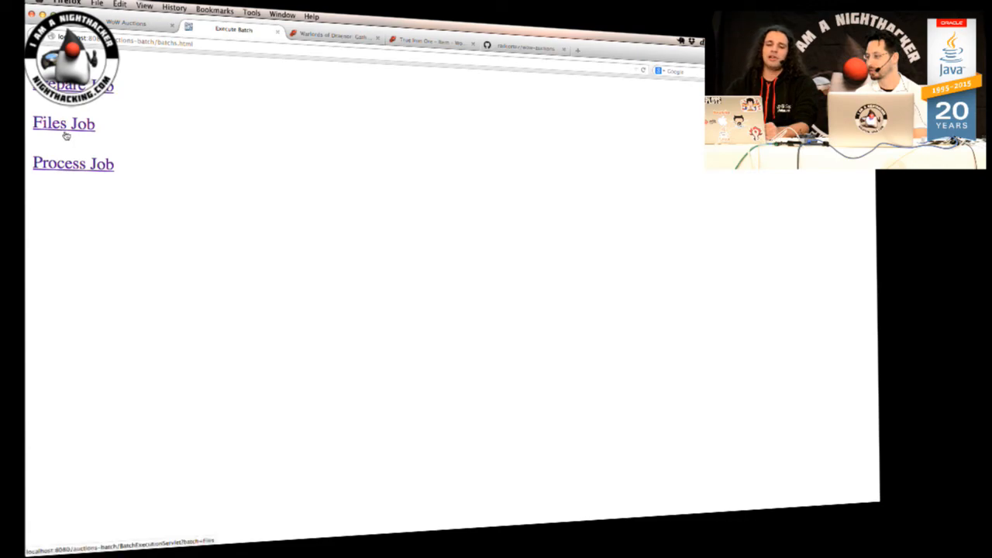
mouse_move(232, 202)
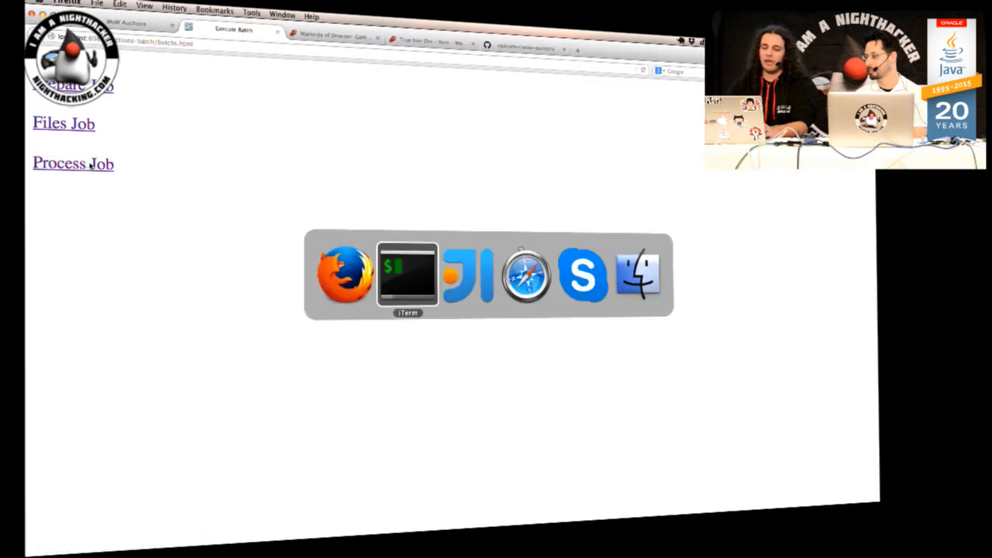
Switch to iTerm and review the server log of auction files downloading and processing, including EU Aggra.
left_click(406, 273)
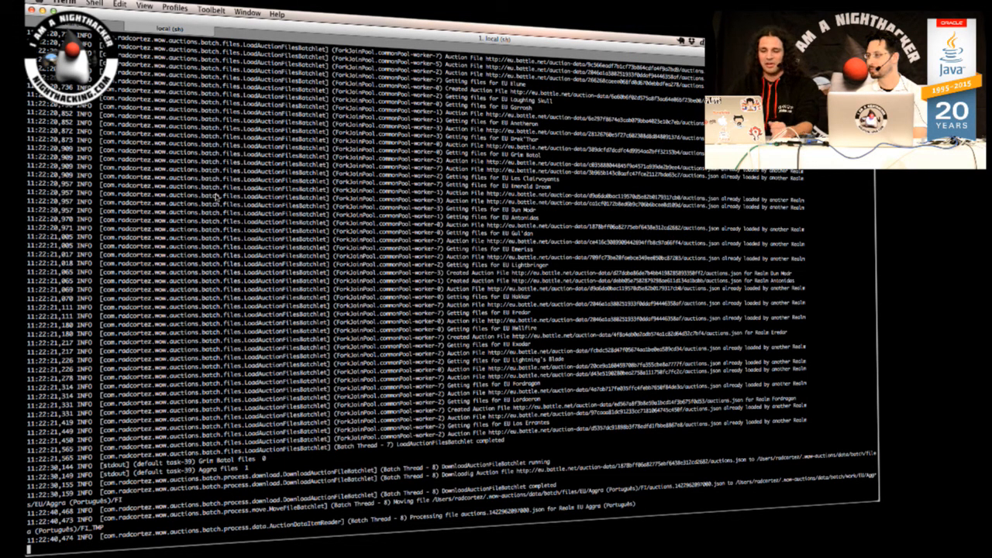
scroll("down", 3)
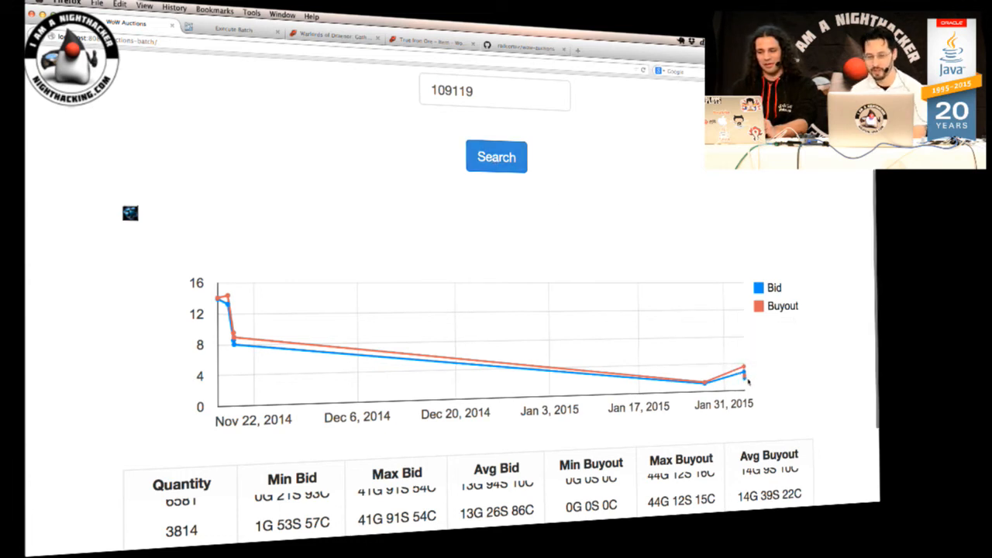
mouse_move(741, 380)
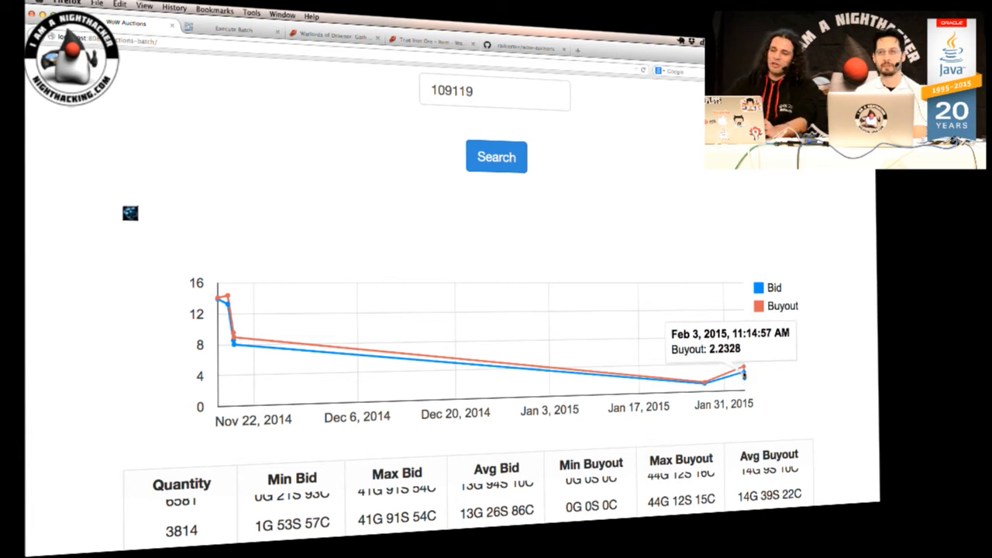
mouse_move(742, 379)
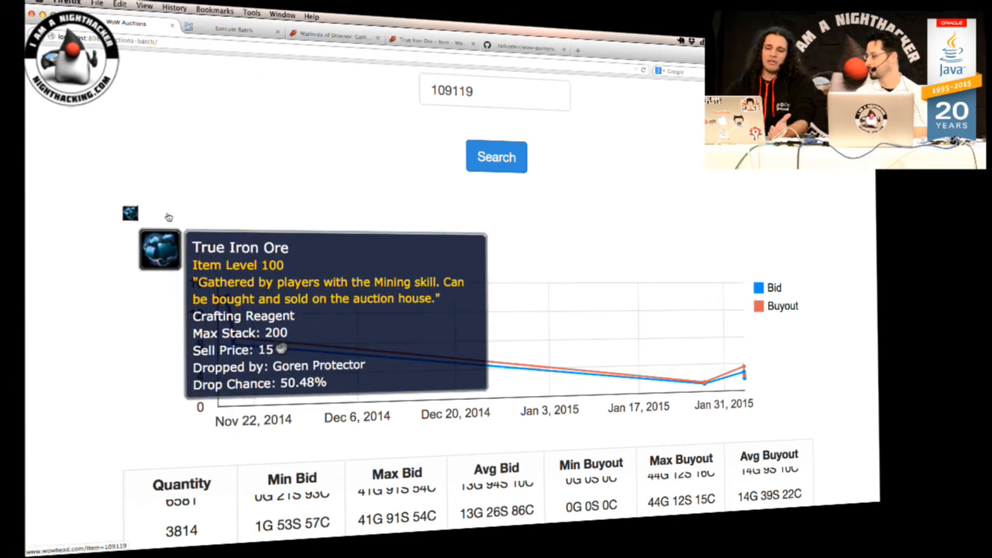
mouse_move(195, 165)
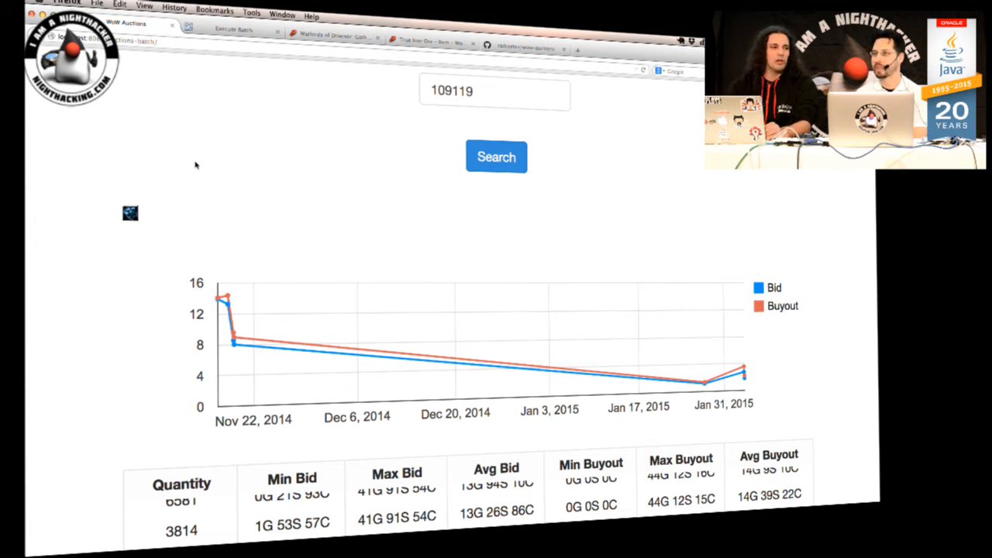
mouse_move(524, 360)
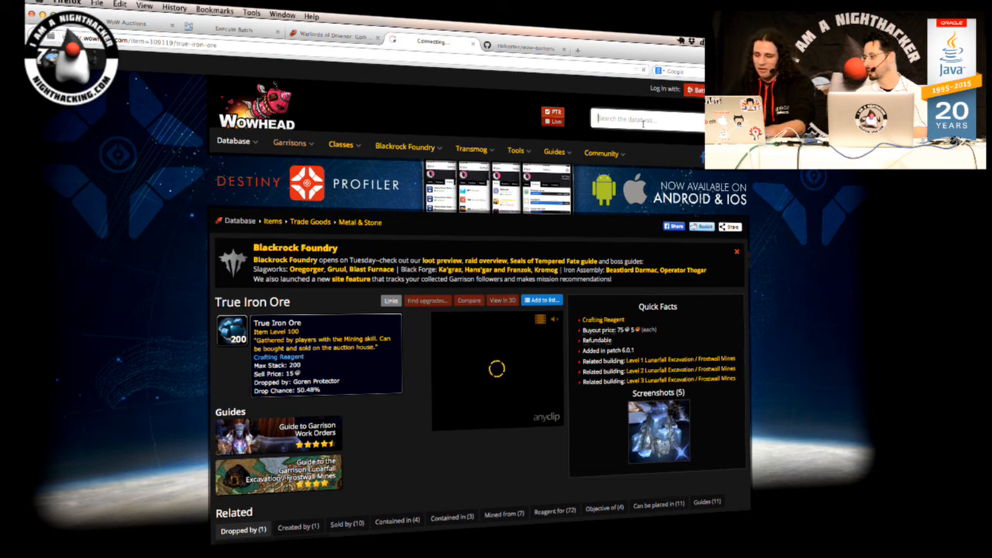
Search Wowhead for 'ghost iron' and view the Ghost Iron Bar result to get its item id.
type("Iron")
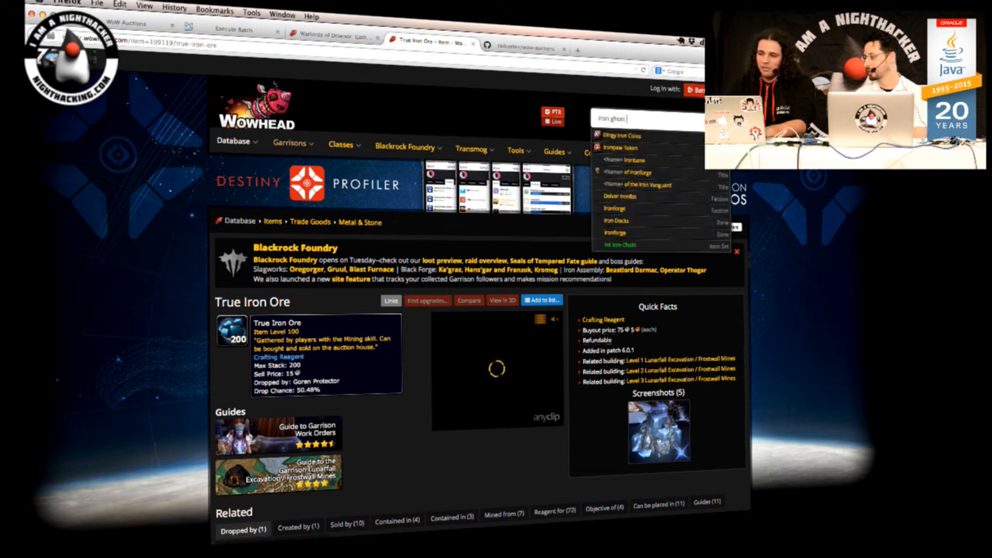
type("ghost iron")
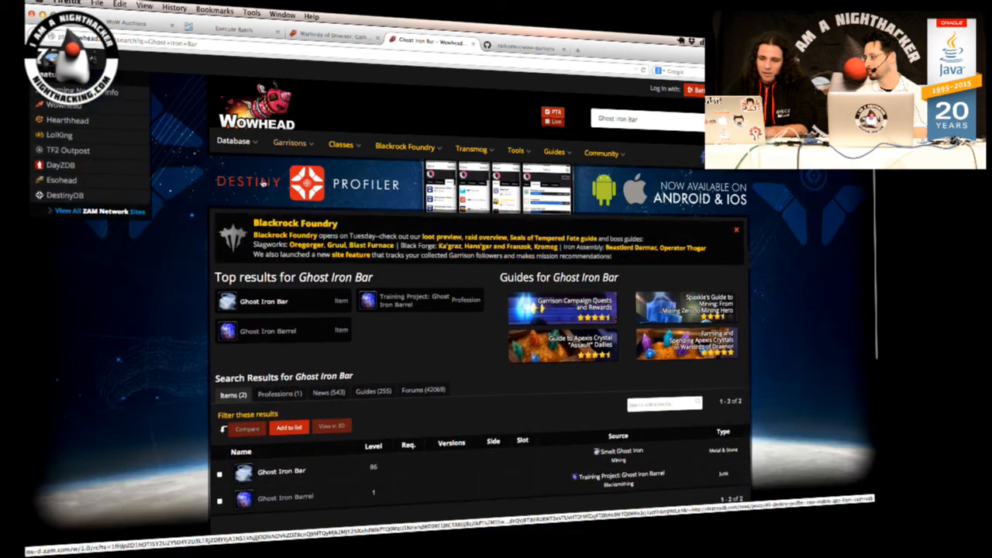
mouse_move(266, 332)
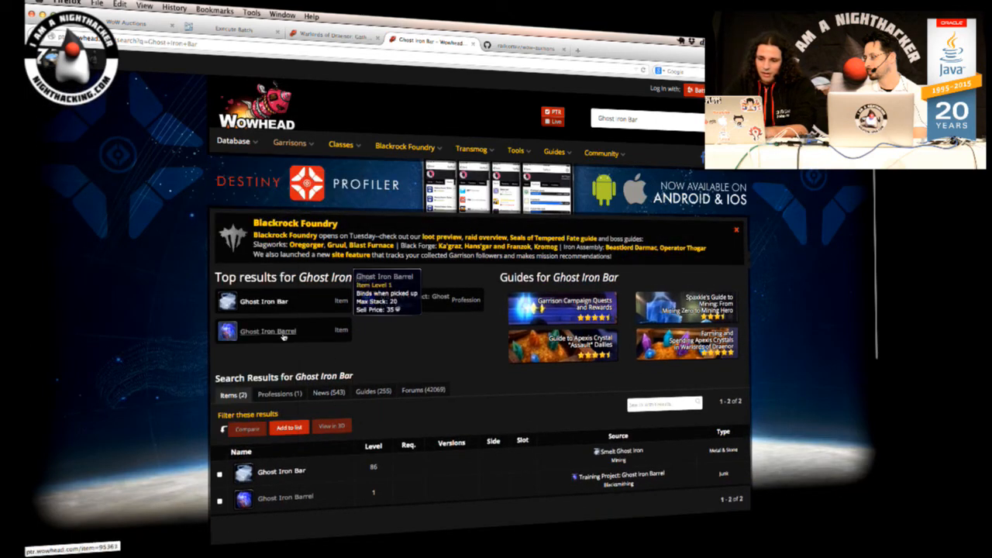
left_click(263, 301)
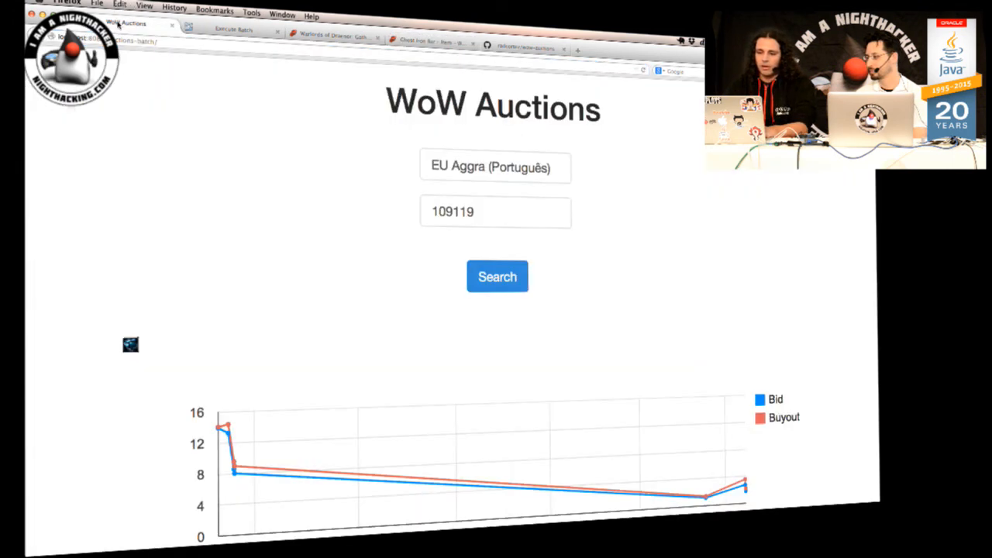
Search item 72096 on EU Aggra and view the Ghost Iron Bar bid/buyout chart and price table.
type("72096")
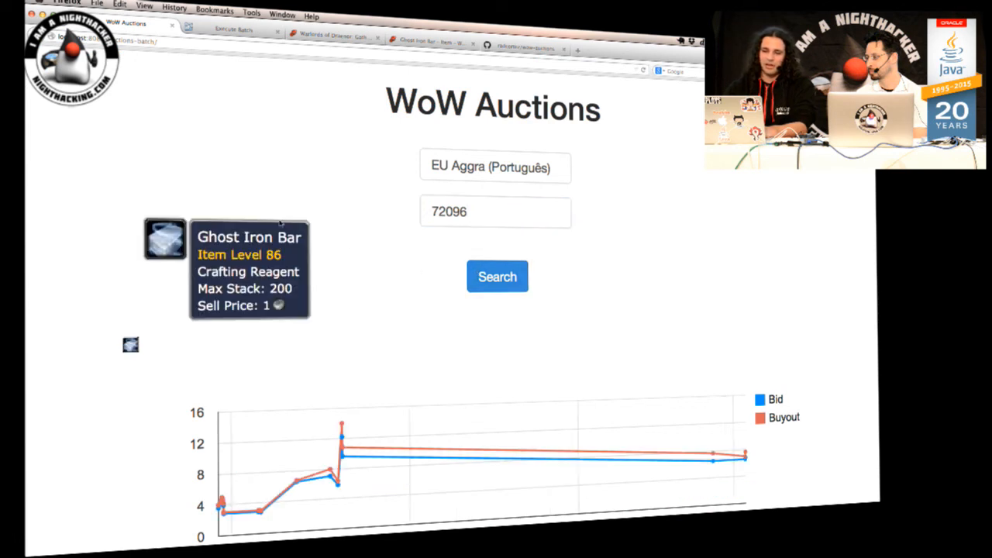
scroll("down", 3)
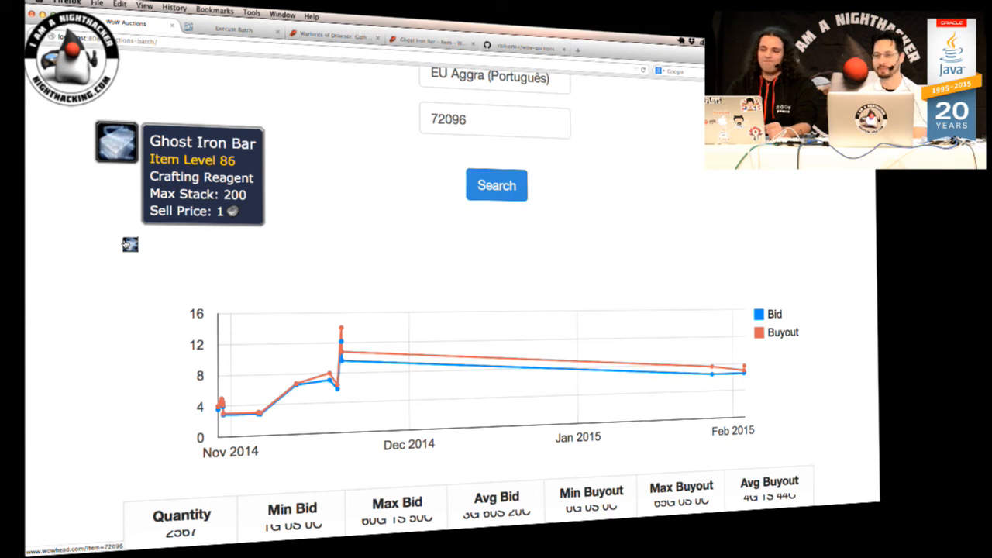
mouse_move(344, 142)
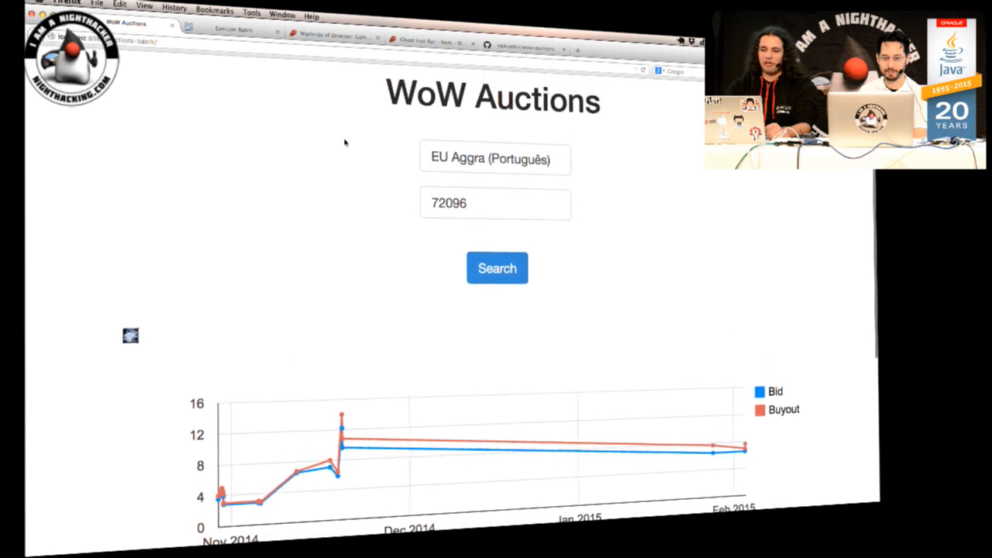
scroll("down", 3)
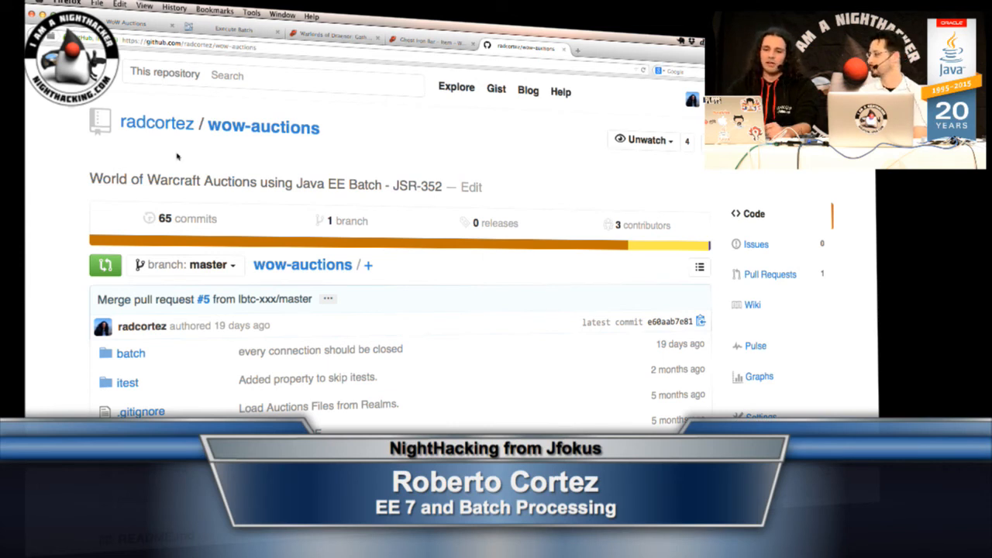
left_click(155, 123)
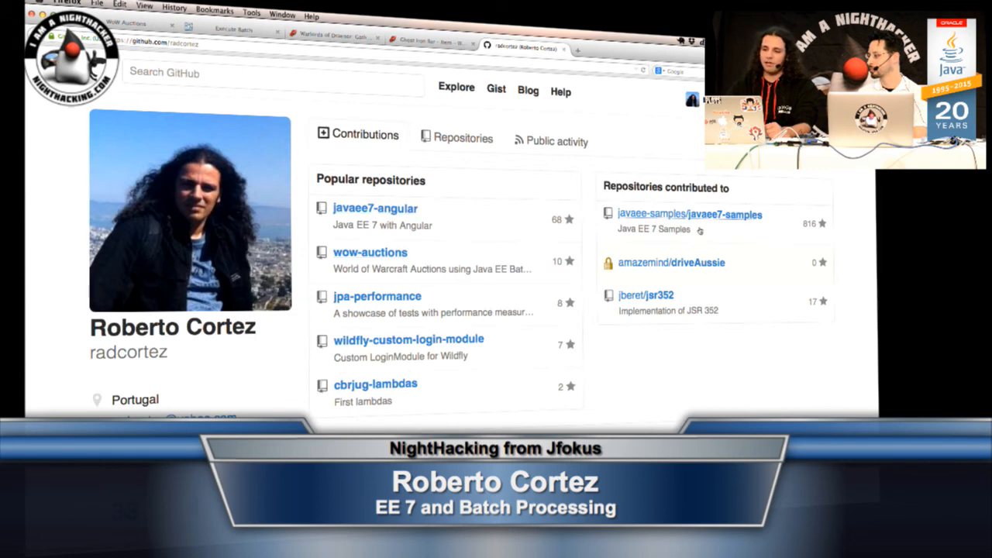
left_click(690, 214)
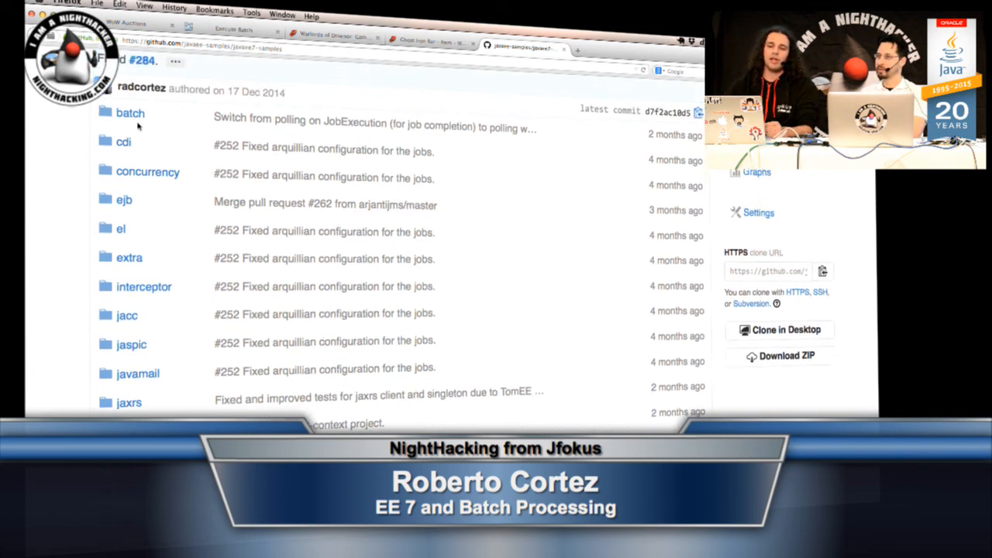
left_click(131, 112)
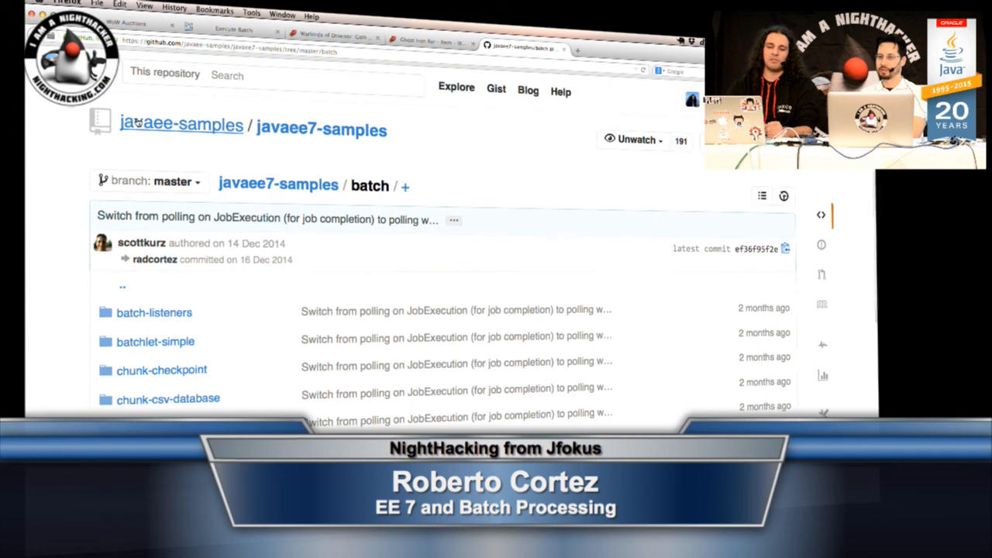
scroll("down", 3)
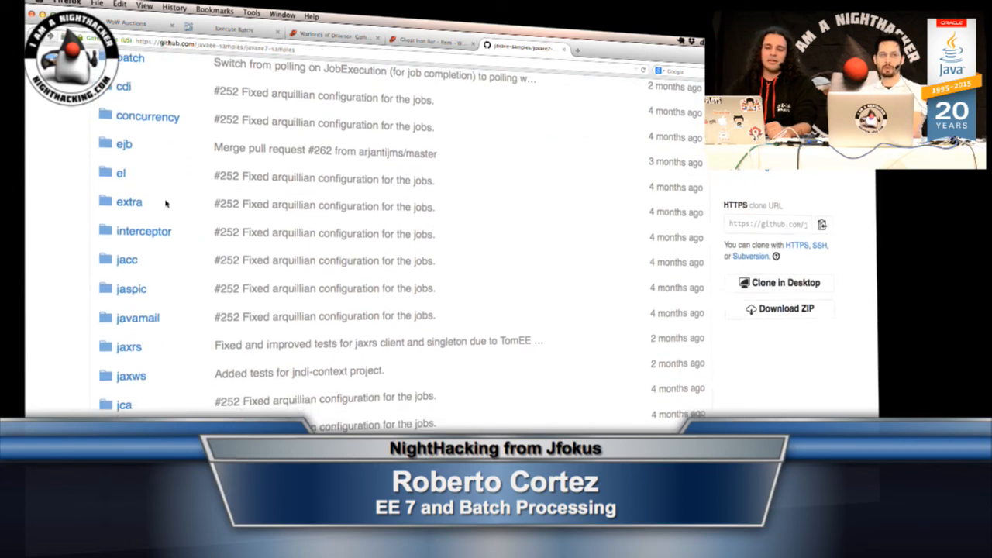
Back in the repository root, locate and enter the jpa samples folder.
scroll("down", 3)
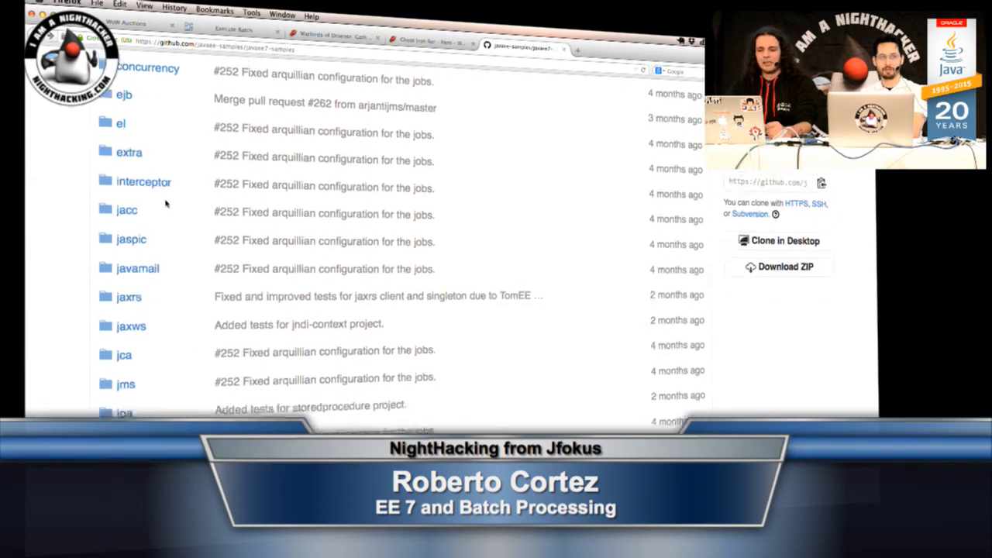
scroll("down", 3)
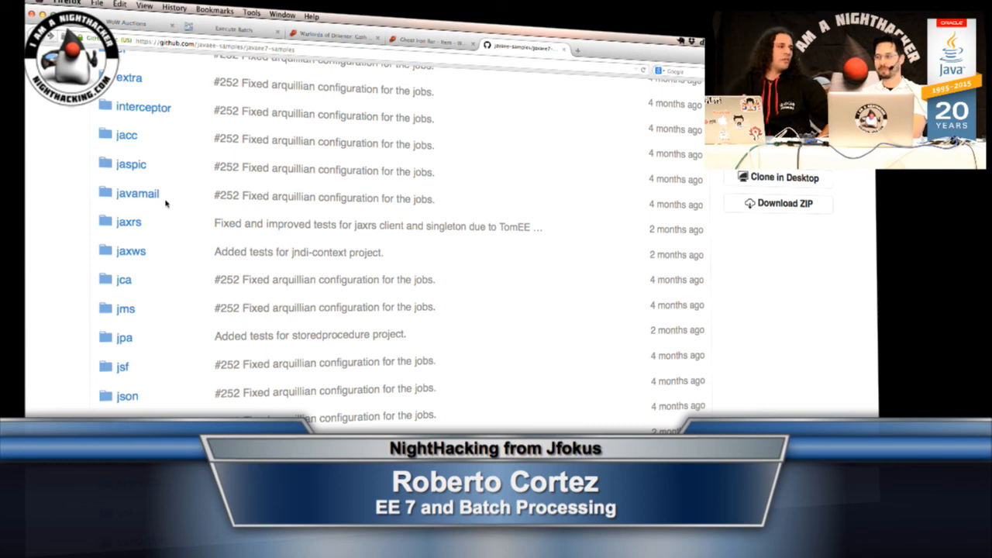
scroll("down", 3)
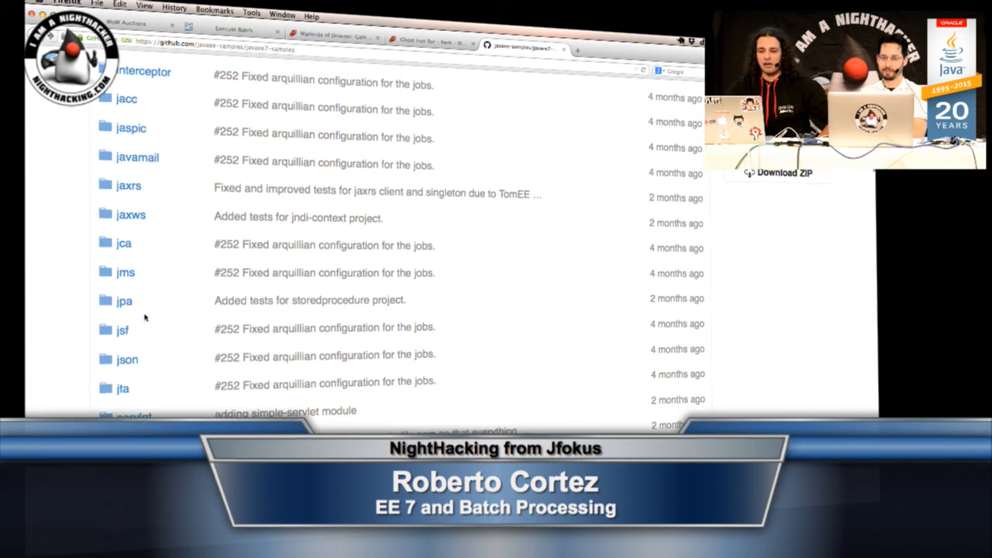
left_click(124, 301)
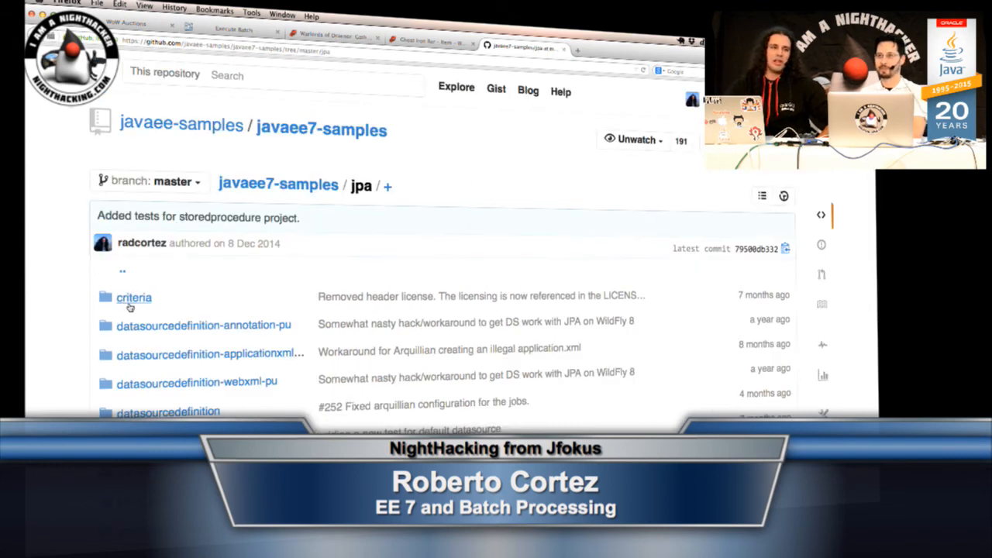